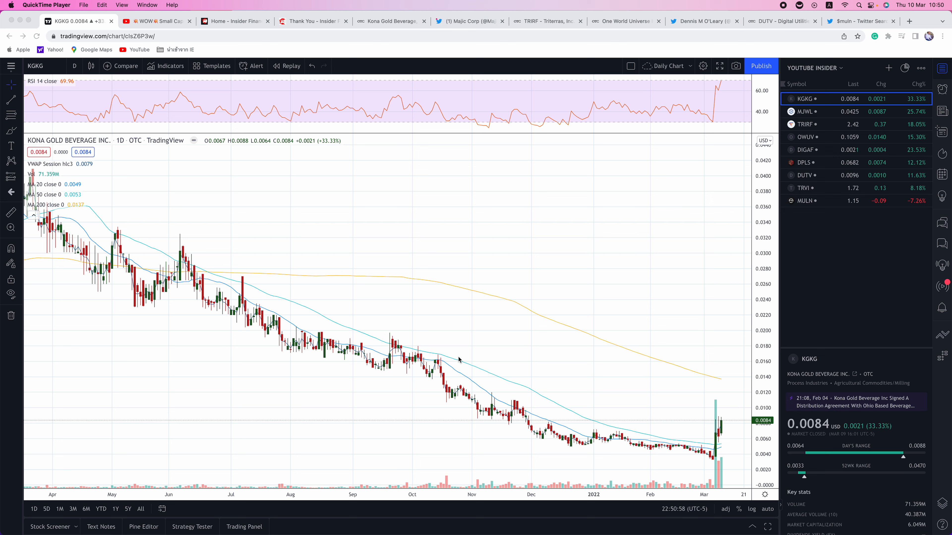
Step: Scroll the free penny-stock signup page past the Join Now form into the member benefits
click(155, 21)
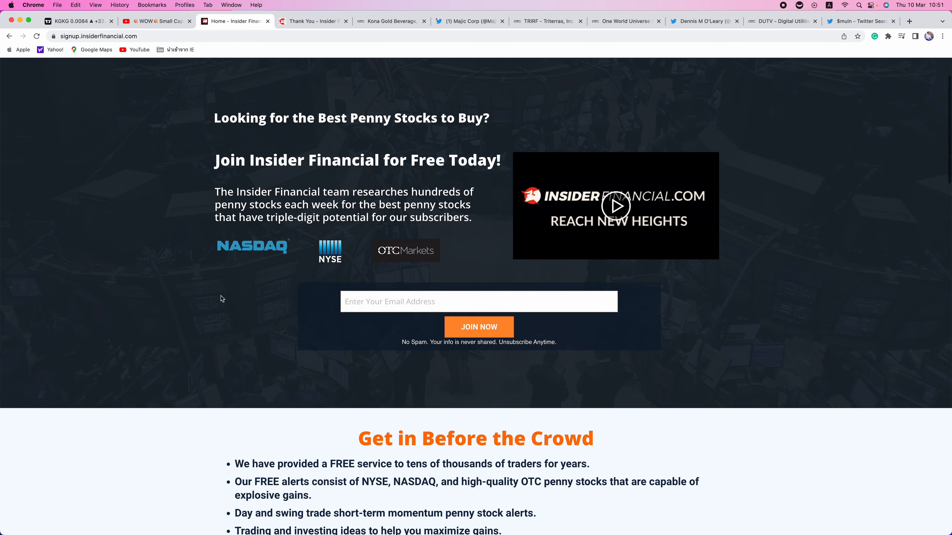
scroll(down, 3)
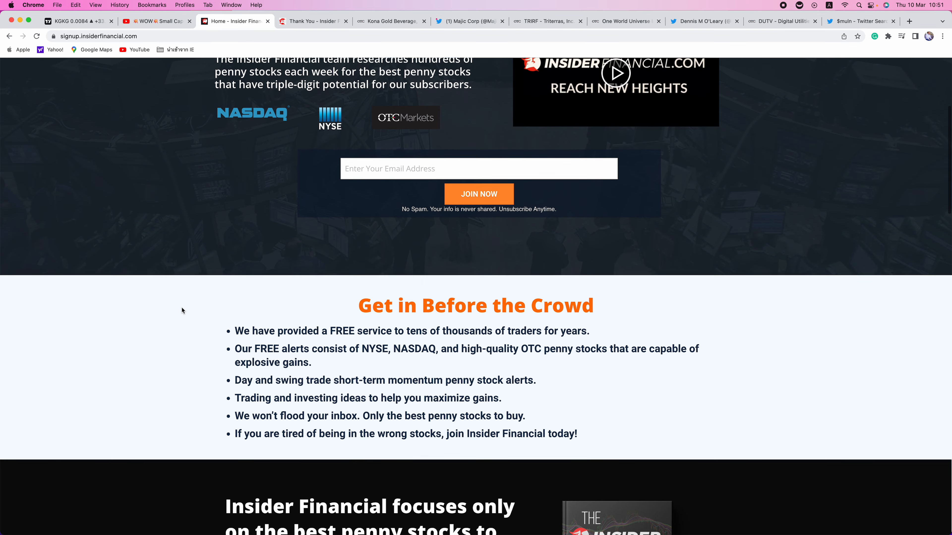
scroll(down, 3)
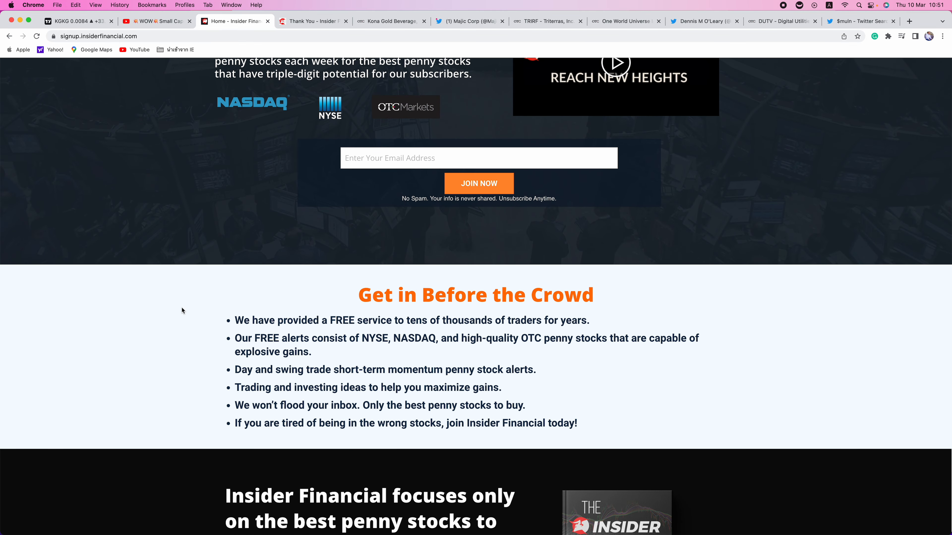
scroll(down, 3)
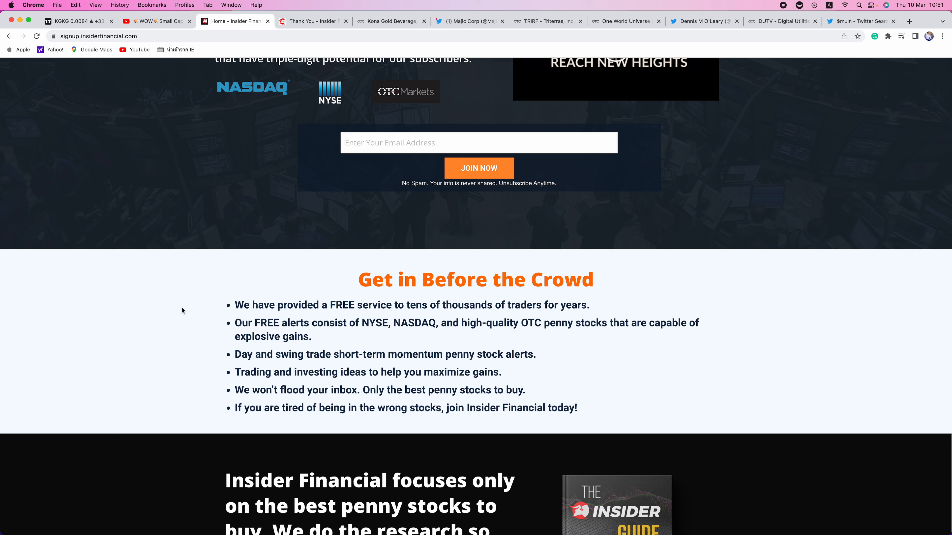
mouse_move(195, 282)
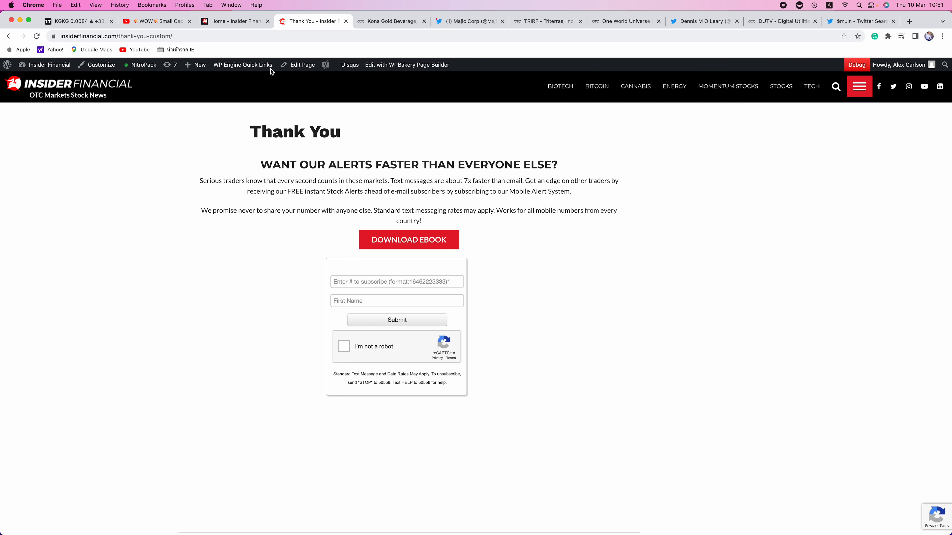
mouse_move(240, 243)
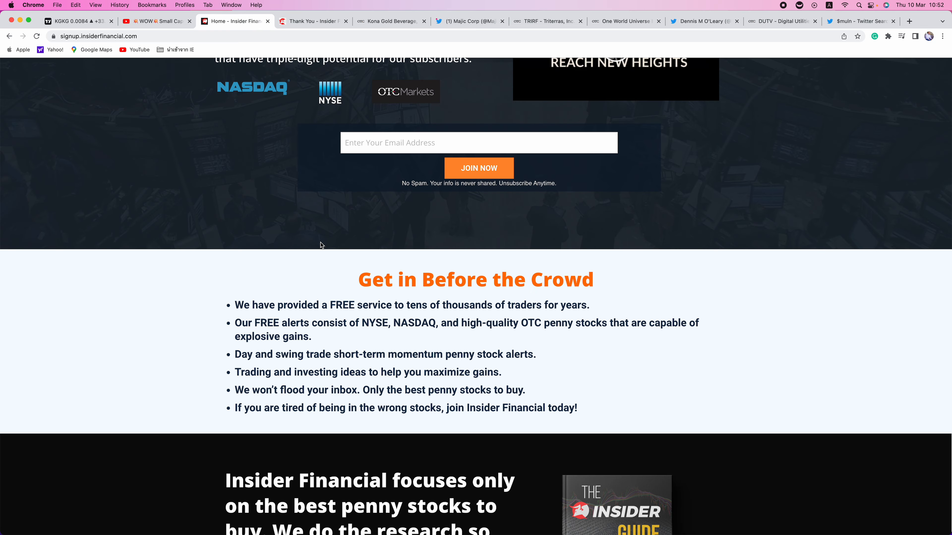
scroll(down, 3)
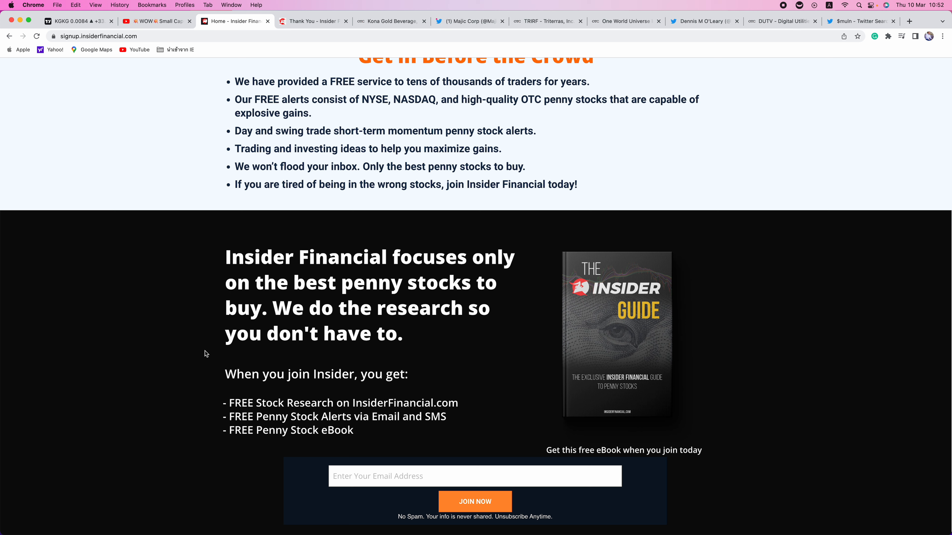
mouse_move(273, 337)
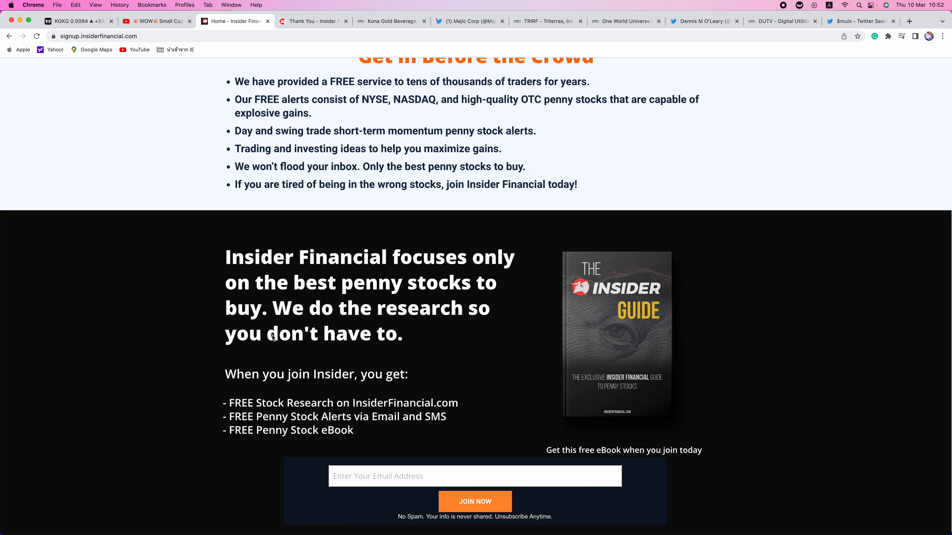
mouse_move(359, 199)
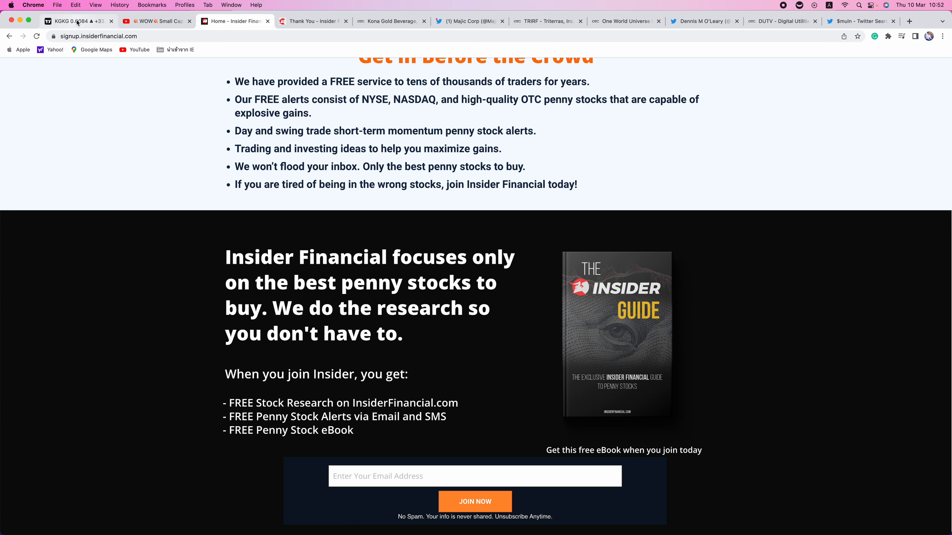
Step: Bring back the Kona Gold Beverage daily chart with the momentum watchlist alongside
click(76, 21)
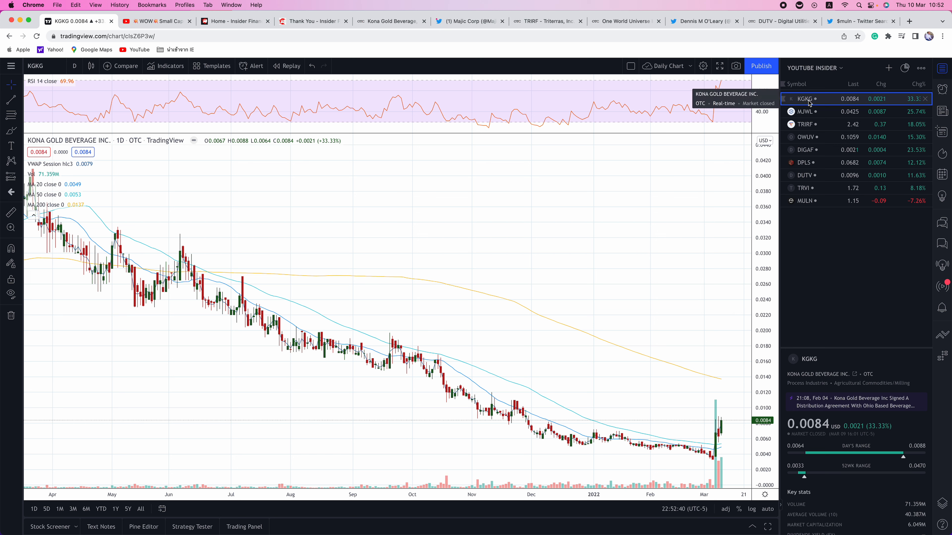
mouse_move(725, 46)
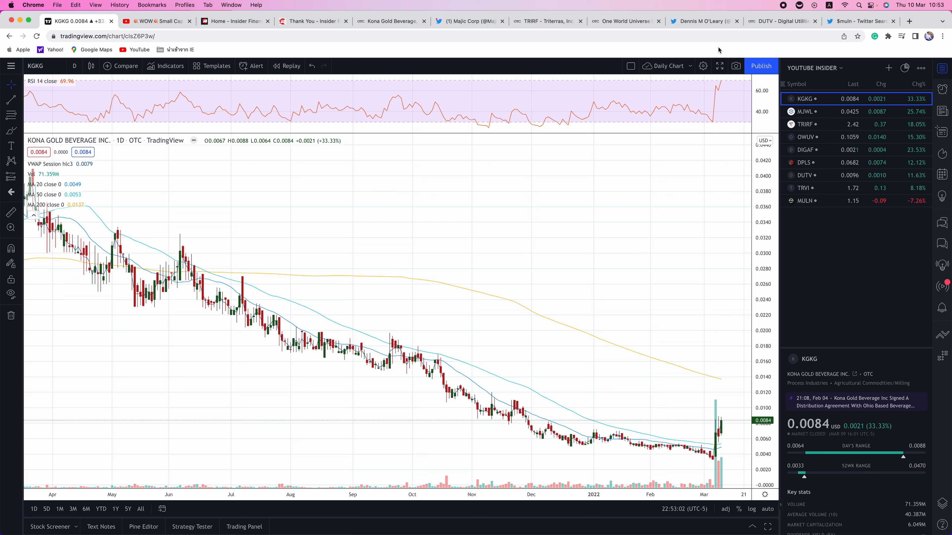
Step: Read Kona Gold Beverage's OTC Markets release on beating February revenue projections
click(391, 20)
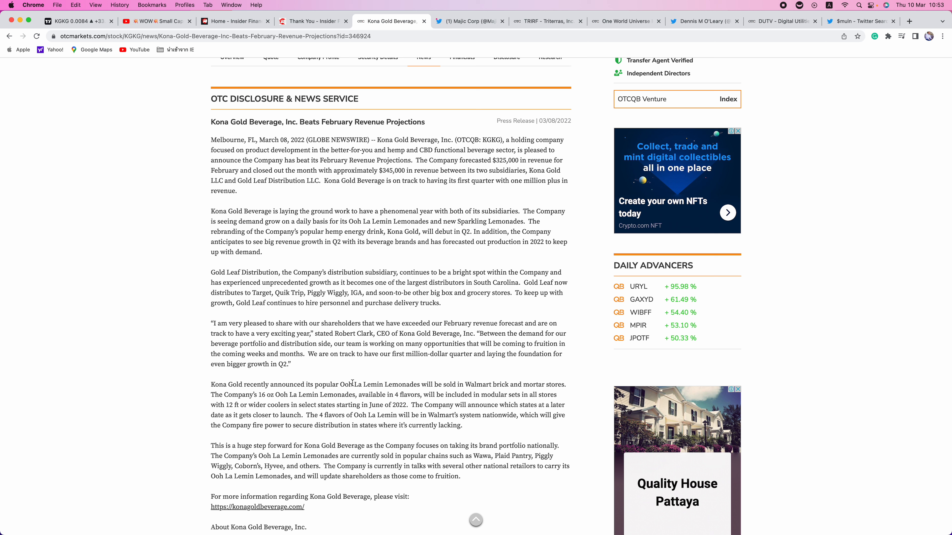
mouse_move(188, 392)
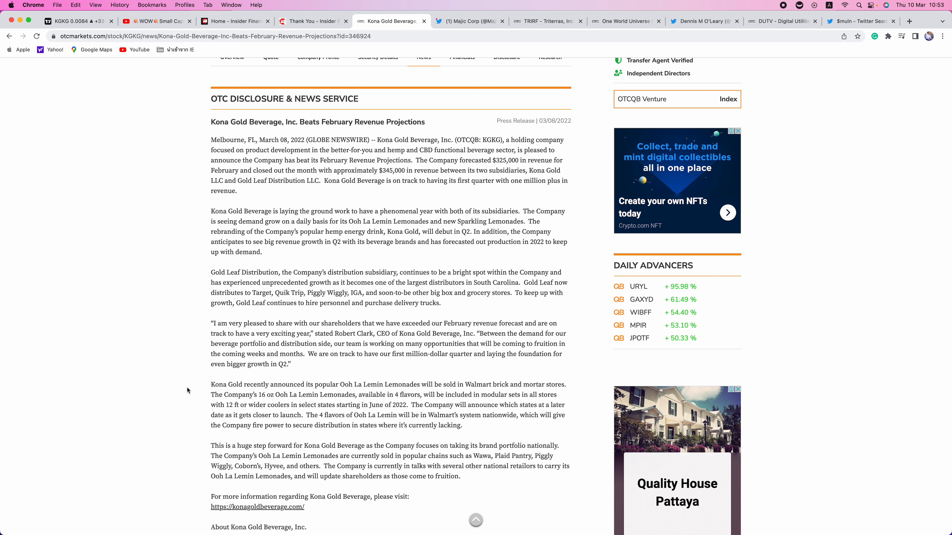
scroll(up, 3)
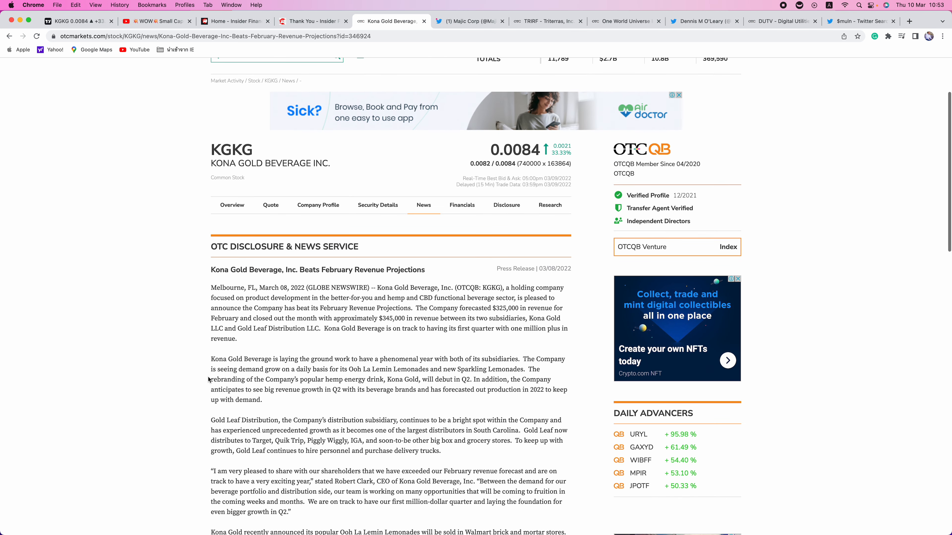
mouse_move(141, 49)
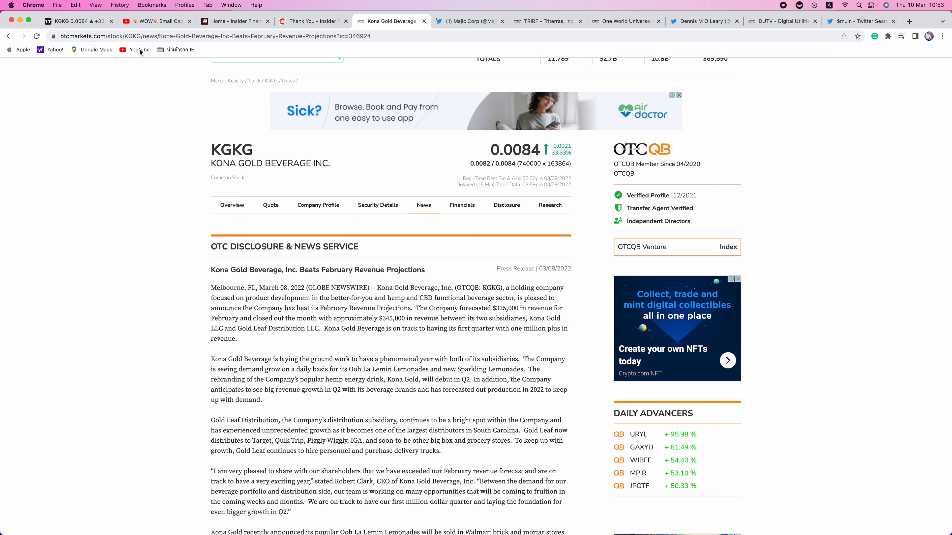
Step: Load the Majic Wheels Corp (MJWL) daily chart from the momentum watchlist
click(72, 21)
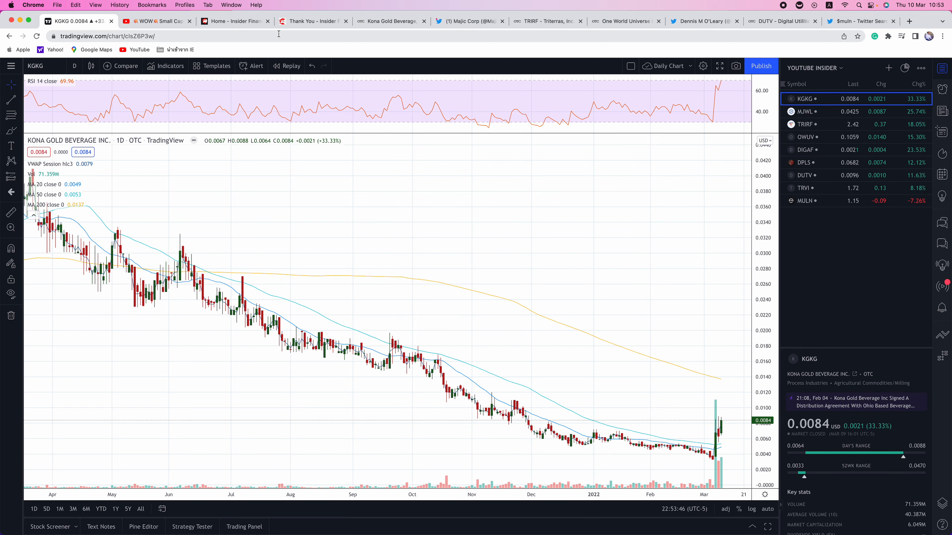
mouse_move(328, 52)
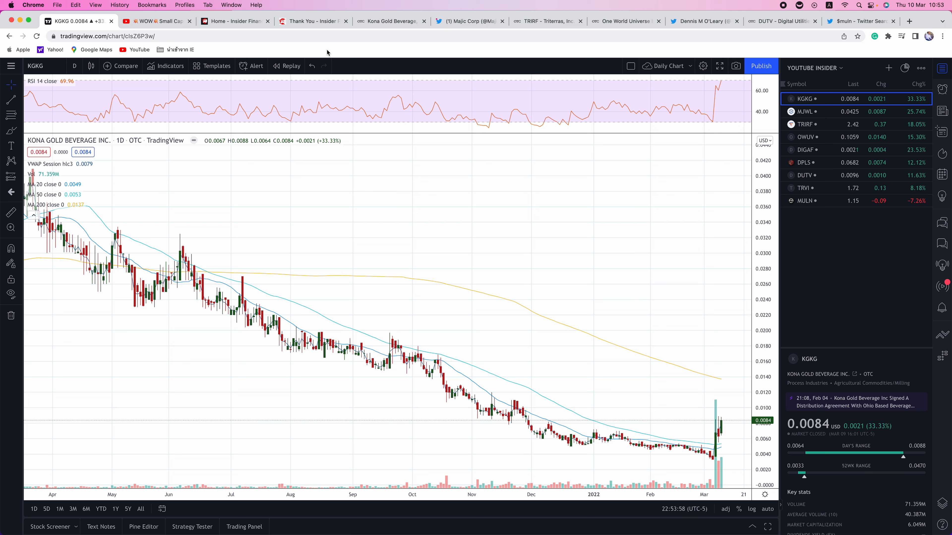
mouse_move(389, 69)
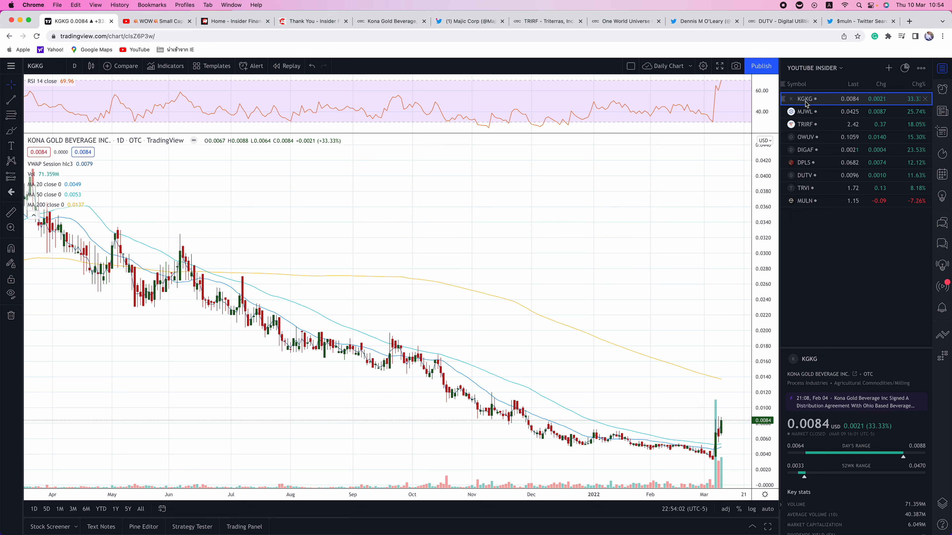
click(805, 111)
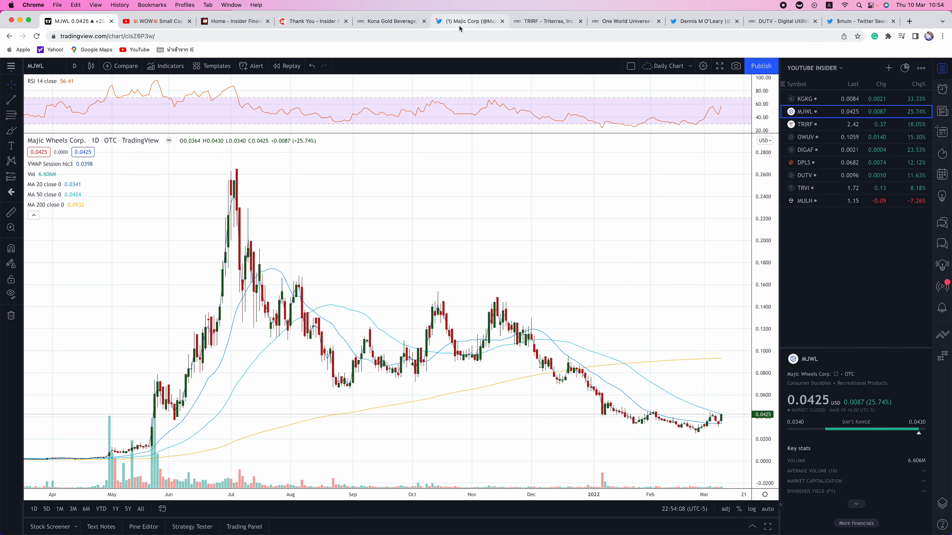
click(468, 20)
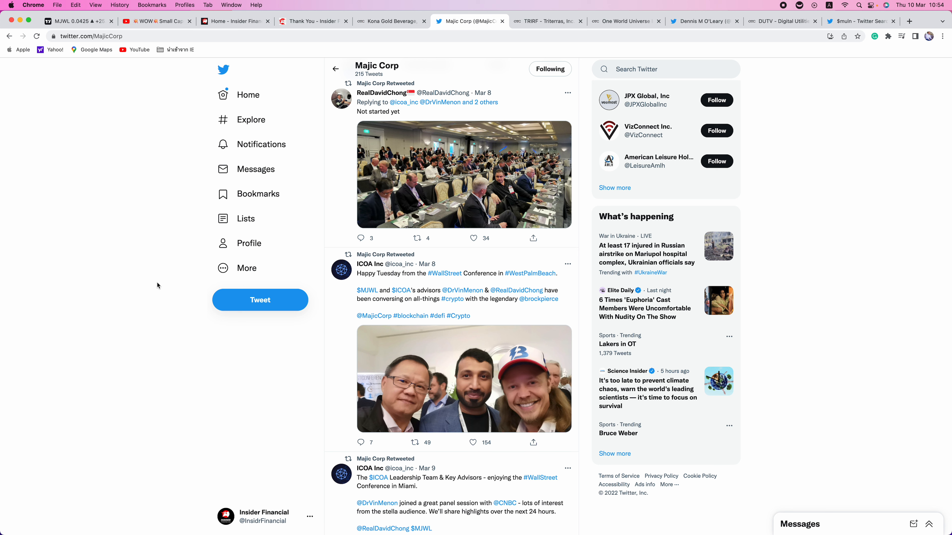
mouse_move(149, 288)
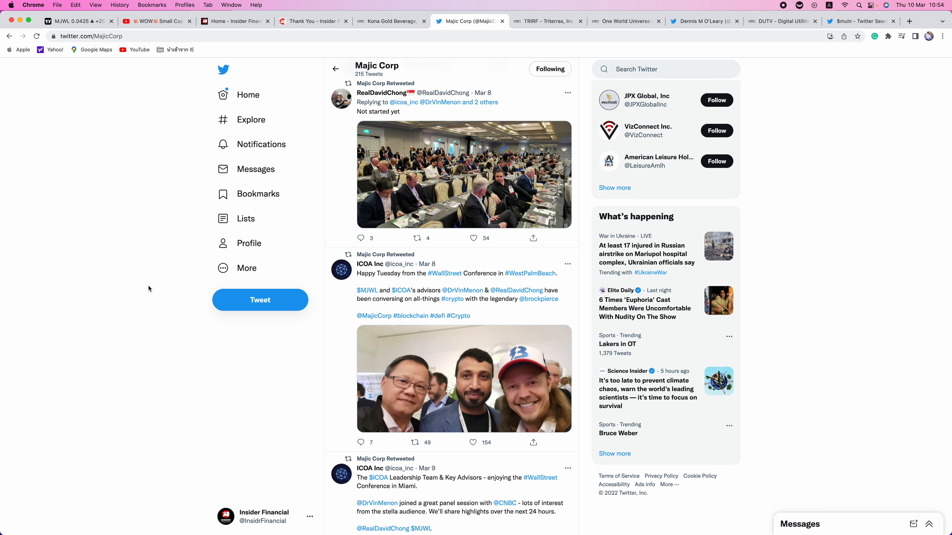
mouse_move(150, 389)
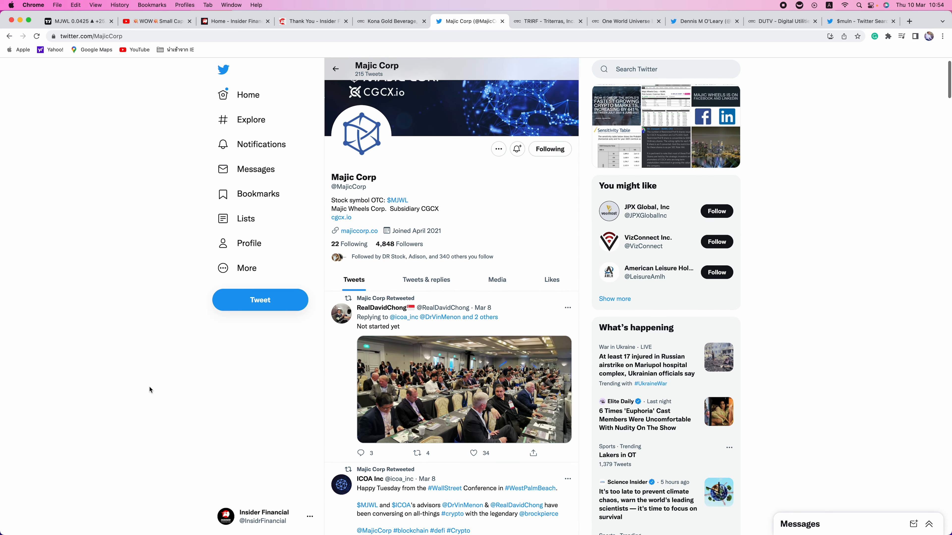
scroll(down, 3)
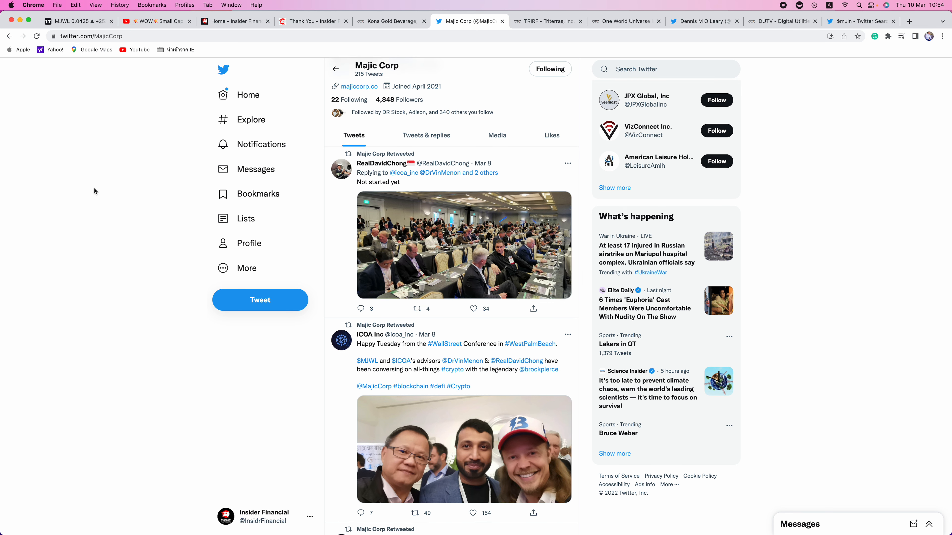
click(73, 22)
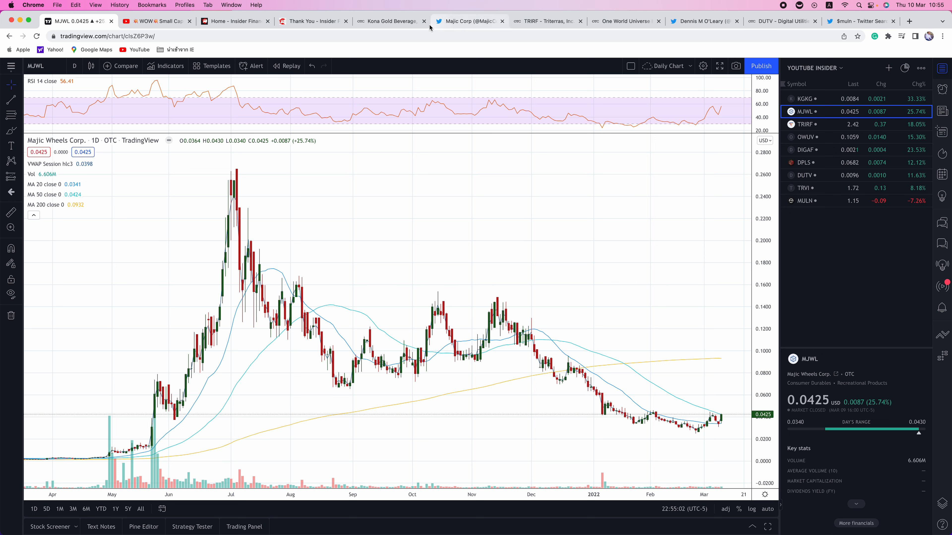
Step: Search Insider Financial for 'mjwl' and scroll through the matching OTC stock articles
click(311, 21)
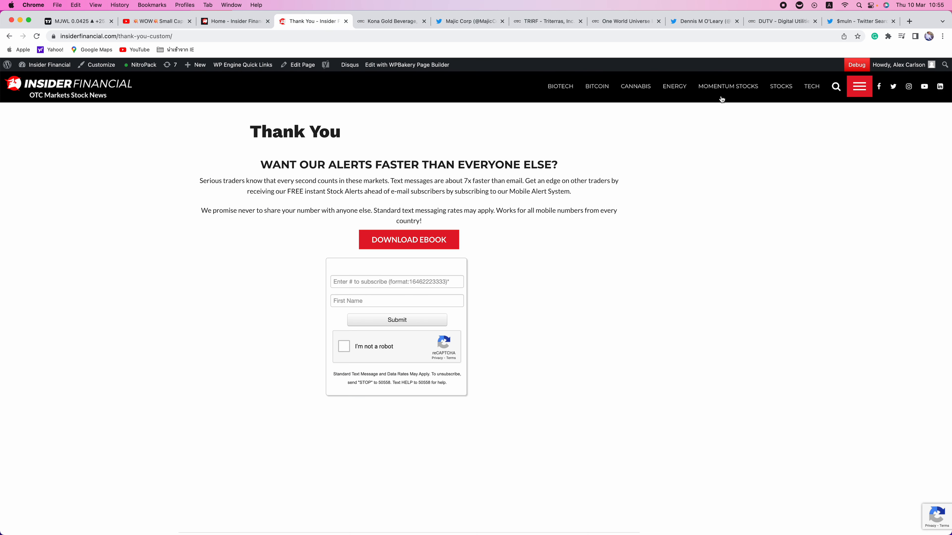
click(835, 86)
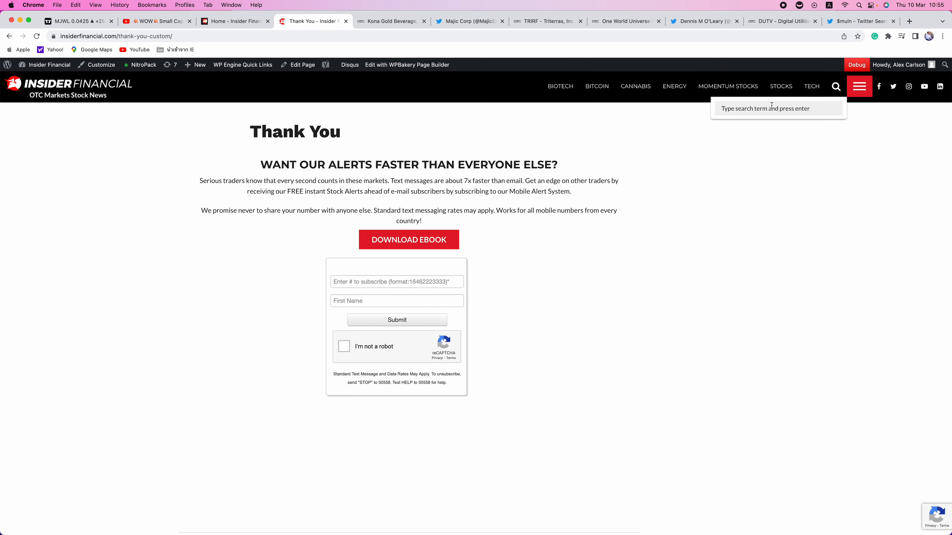
text(mjwl)
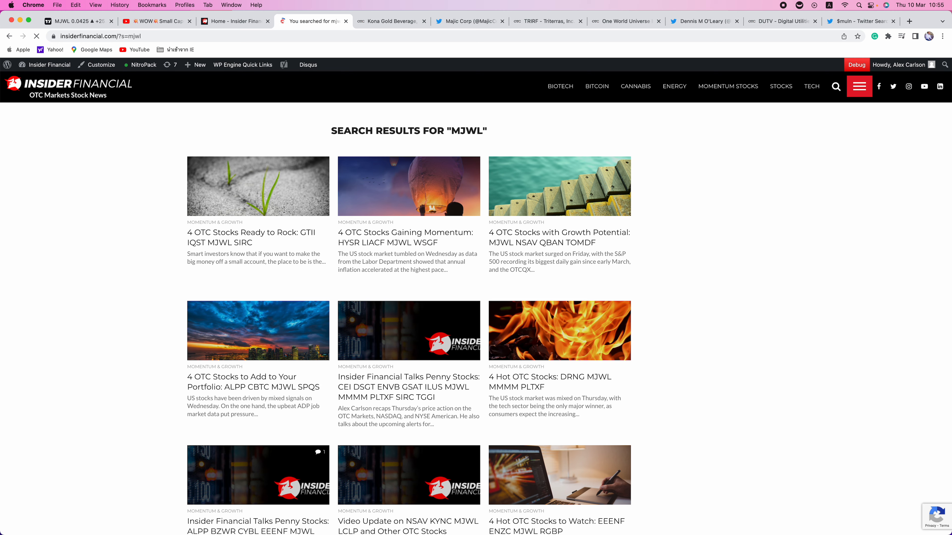
scroll(down, 3)
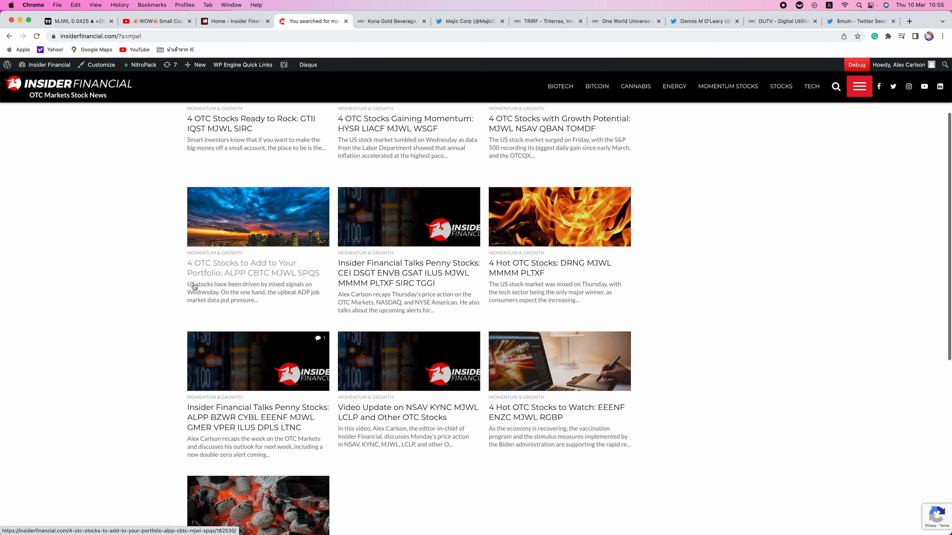
scroll(down, 3)
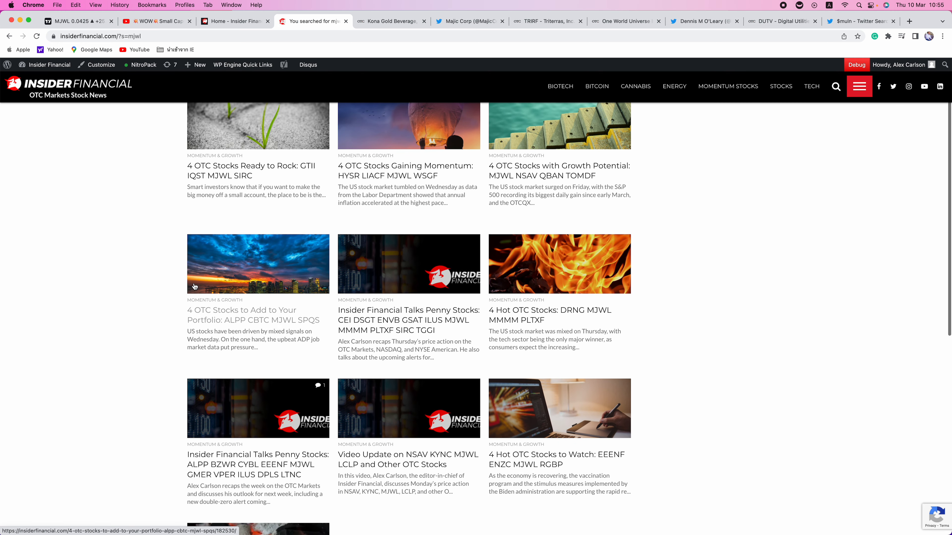
mouse_move(190, 317)
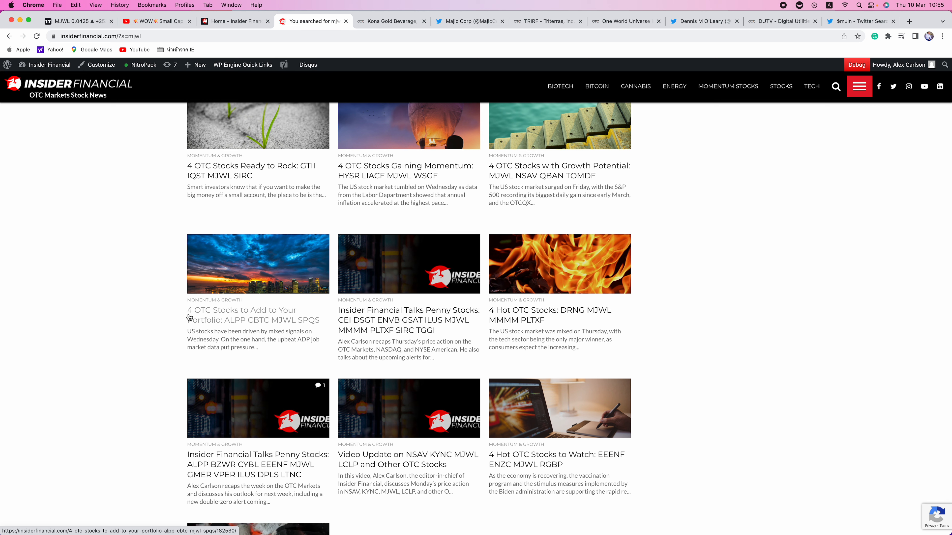
mouse_move(251, 315)
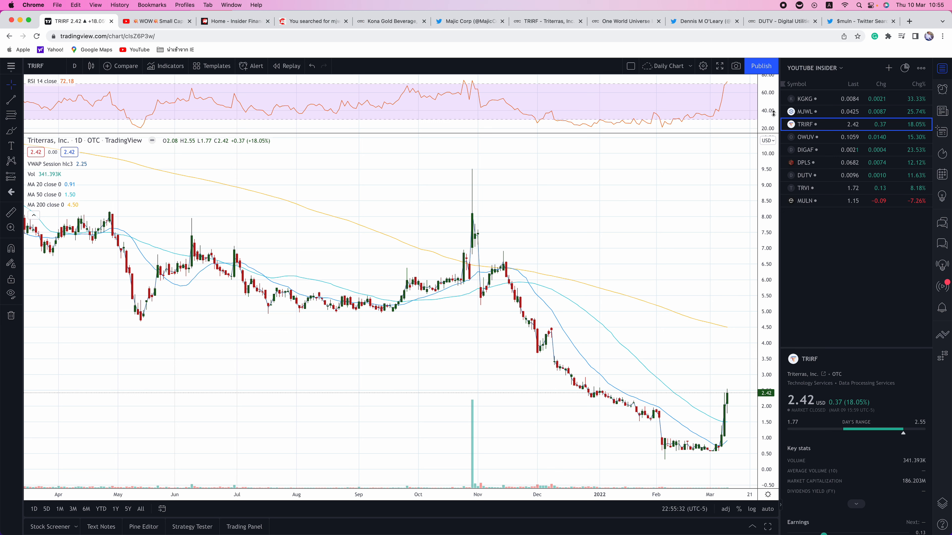
mouse_move(562, 292)
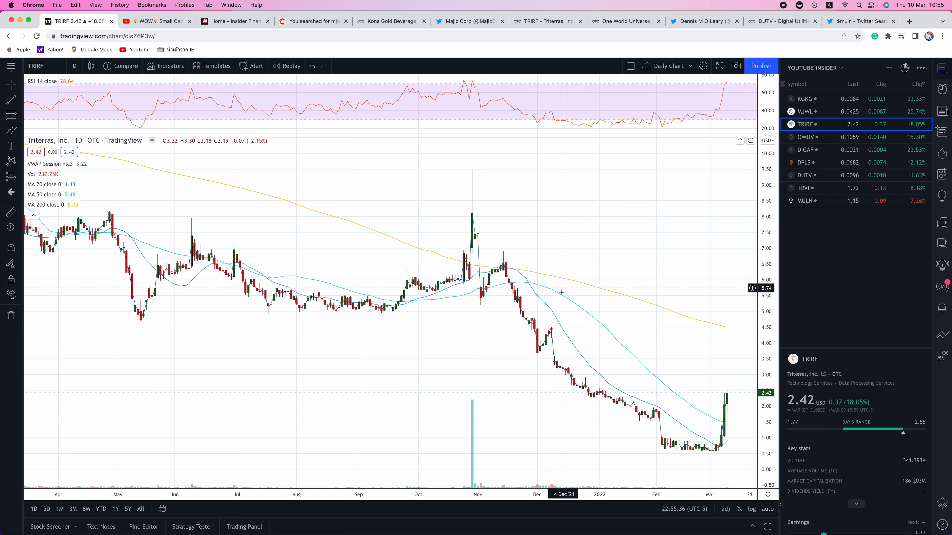
mouse_move(678, 452)
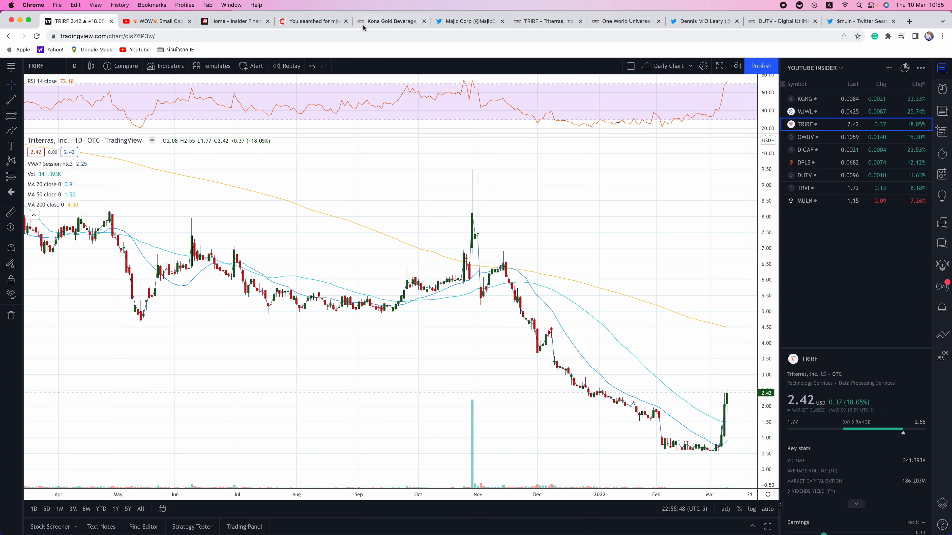
Step: Read through Triterras's fiscal year-end February 2021 results release, then return to the TRIRF chart
click(545, 22)
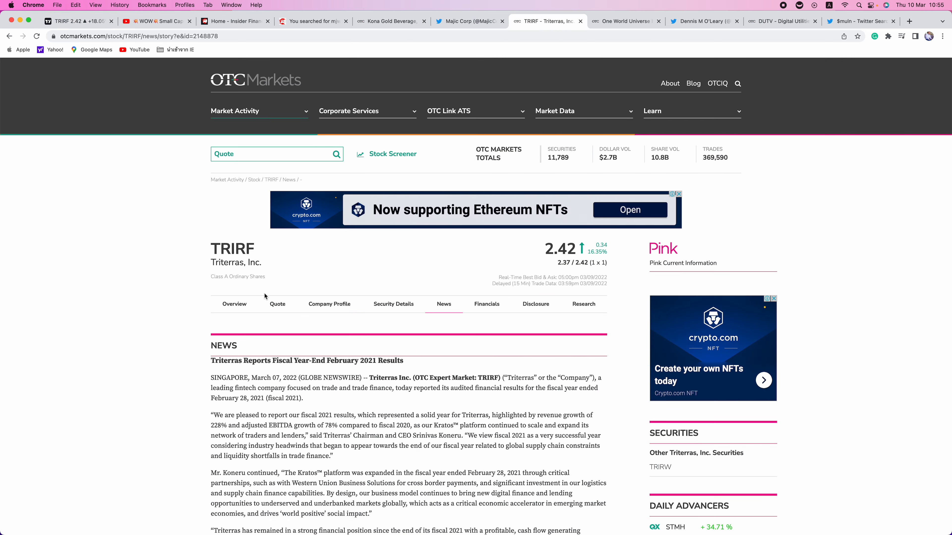
scroll(down, 3)
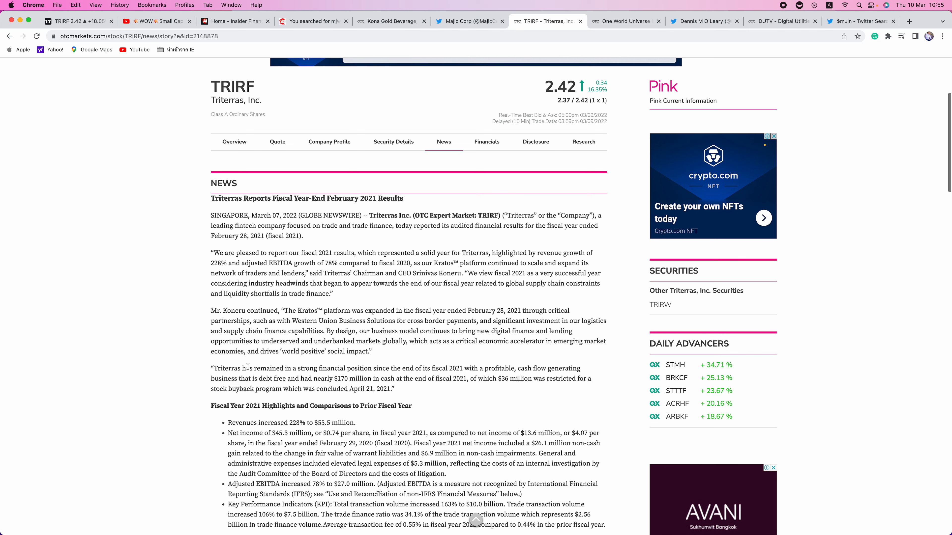
scroll(down, 3)
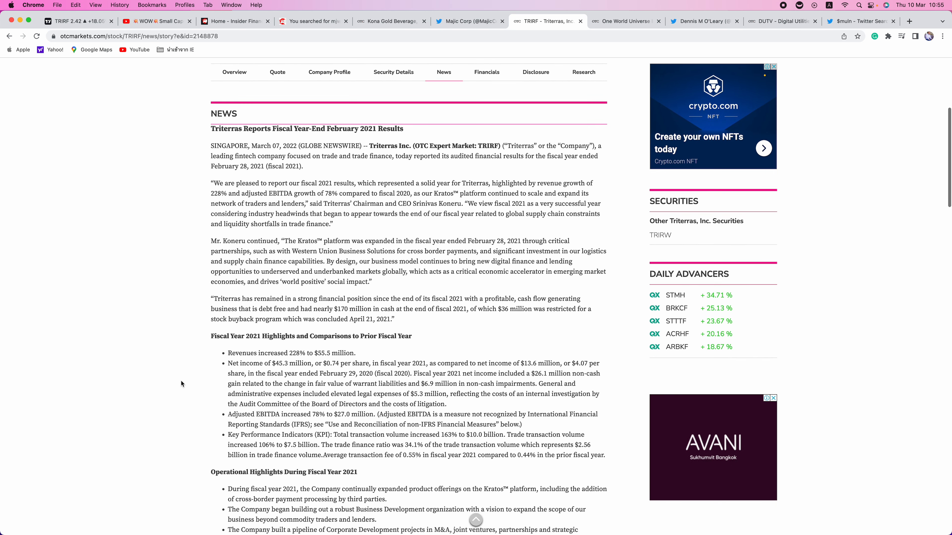
scroll(down, 3)
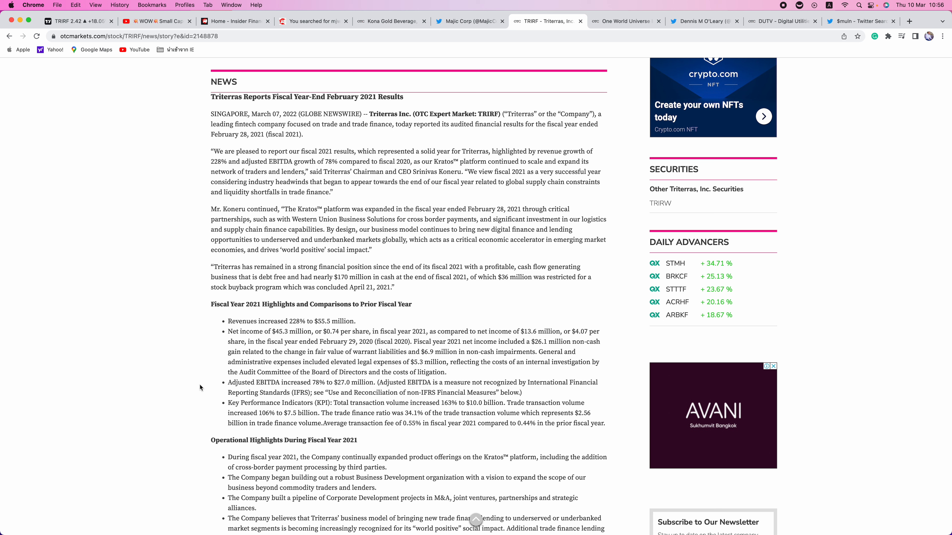
scroll(down, 3)
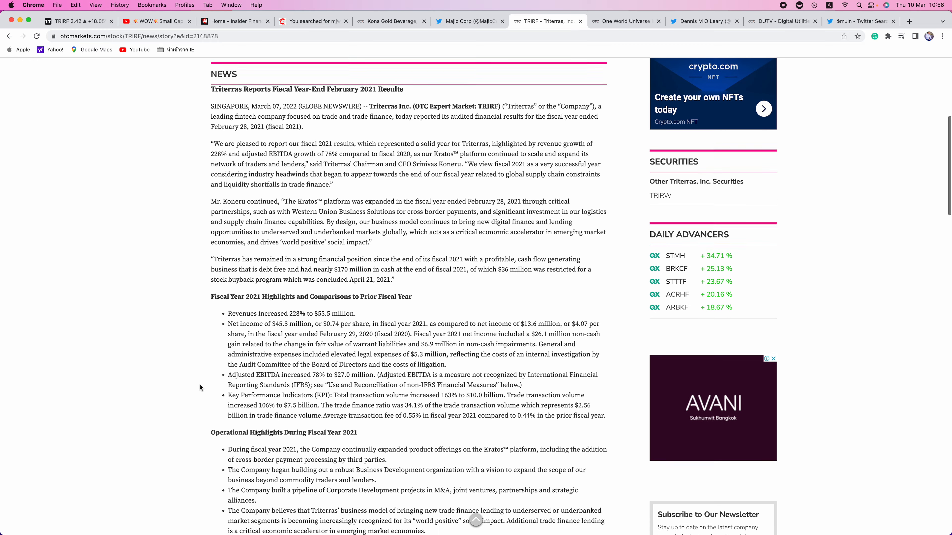
scroll(down, 3)
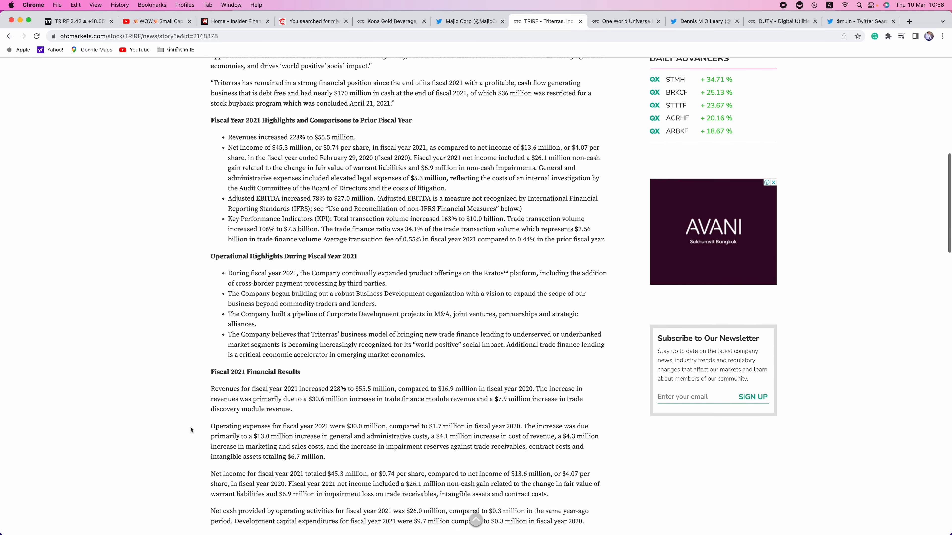
scroll(down, 3)
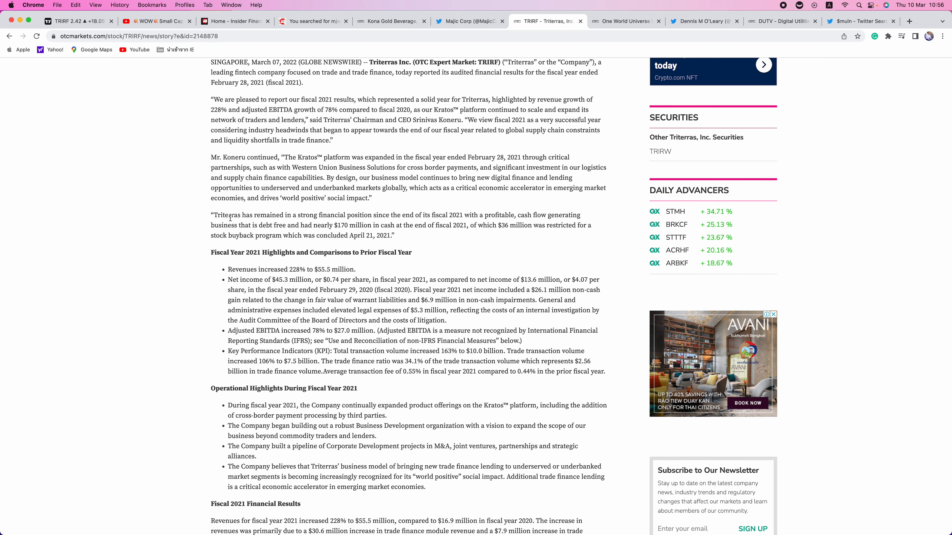
mouse_move(435, 212)
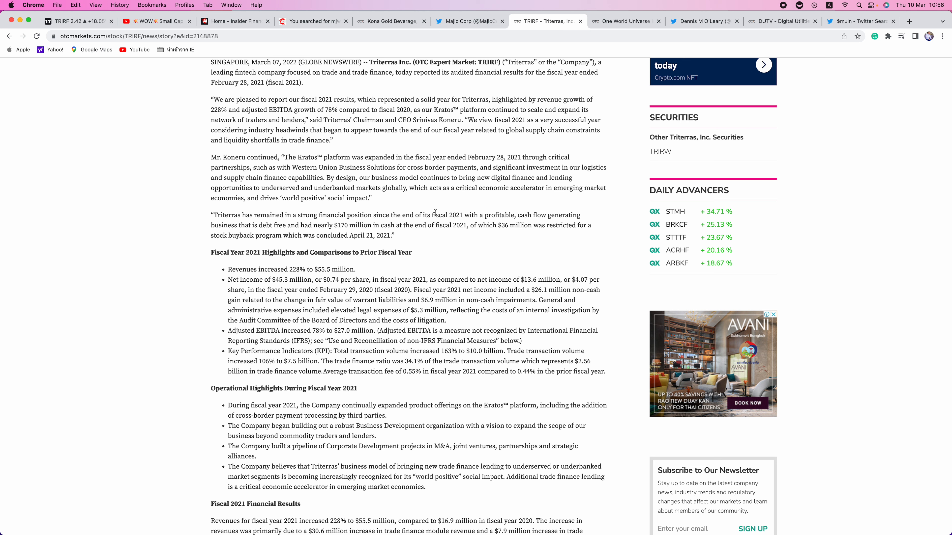
mouse_move(516, 216)
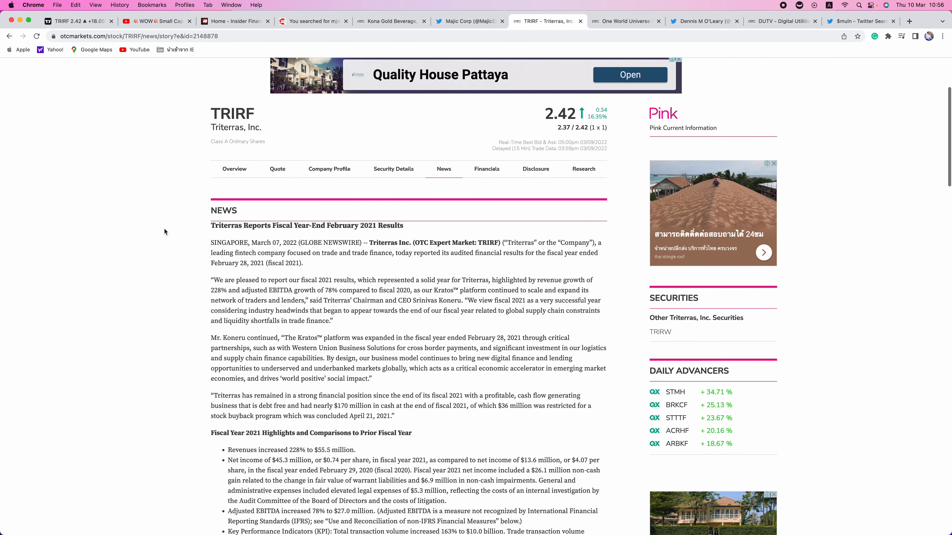
click(72, 21)
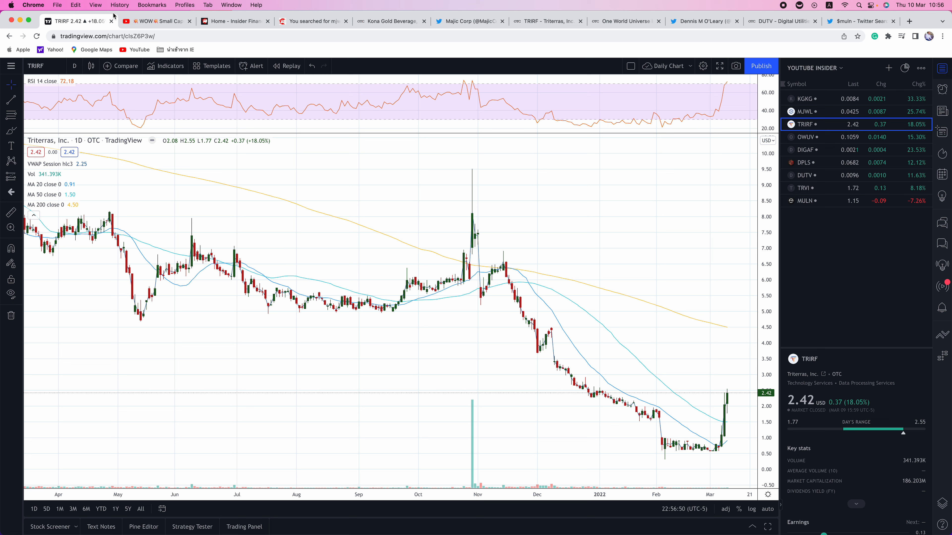
mouse_move(468, 48)
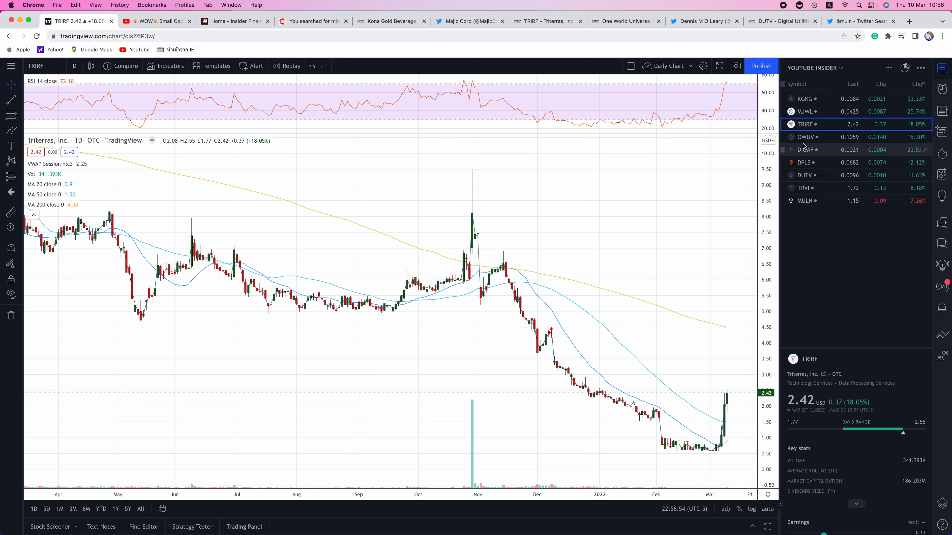
Step: Load the One World Universe (OWUV) chart, then return to the Insider Financial search results
click(806, 137)
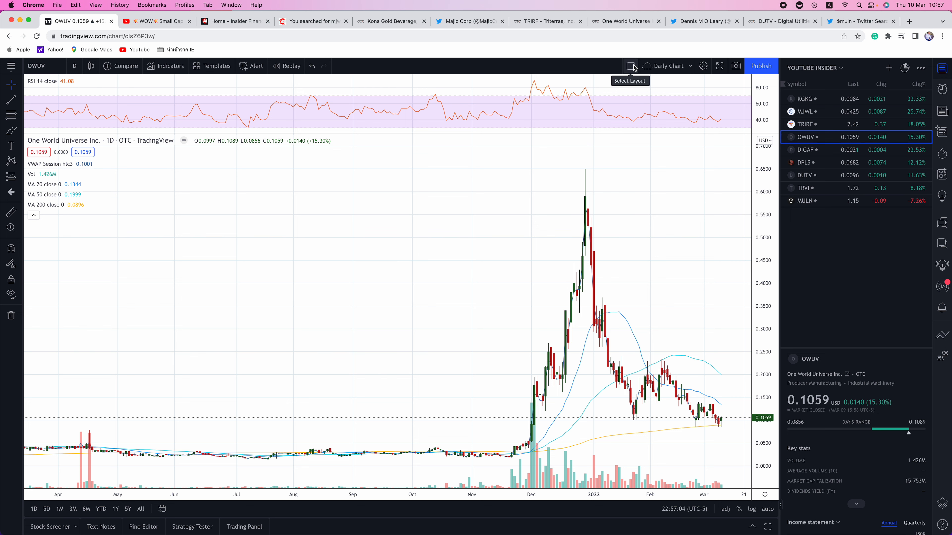
click(313, 20)
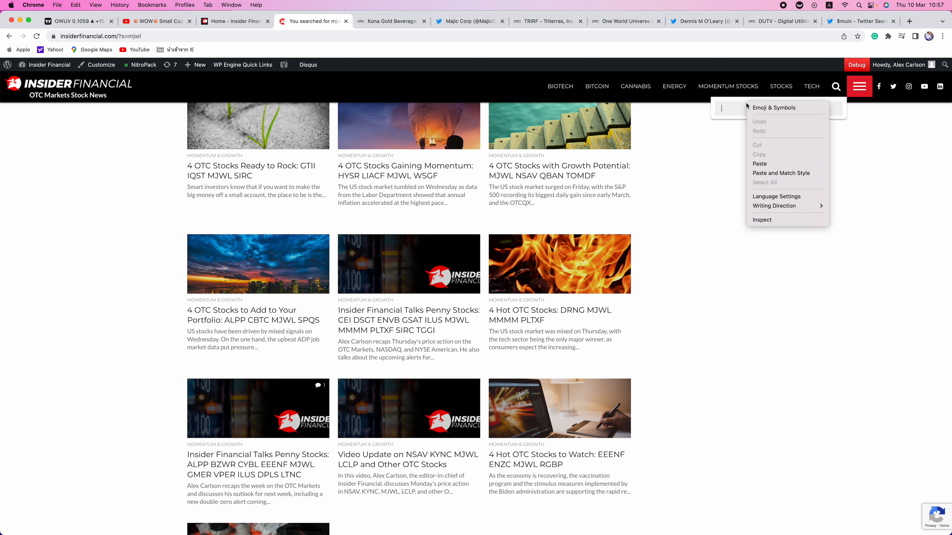
mouse_move(759, 164)
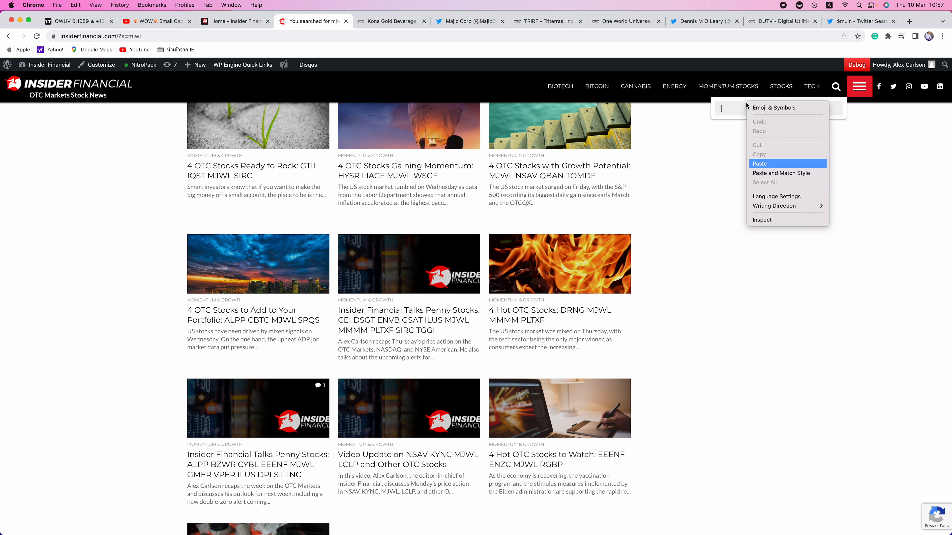
Step: Search Insider Financial for 'owuv' articles, then move to the One World Universe press release
click(759, 163)
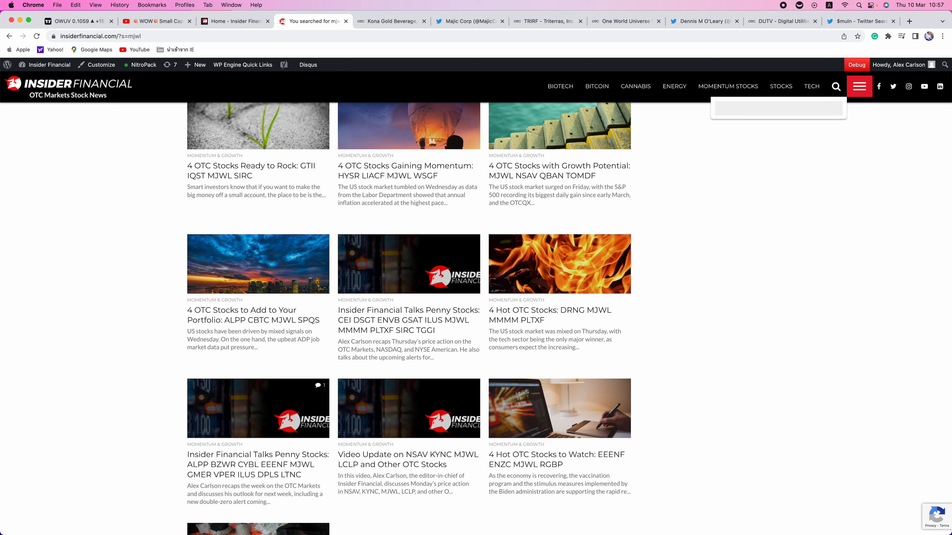
text(owuv)
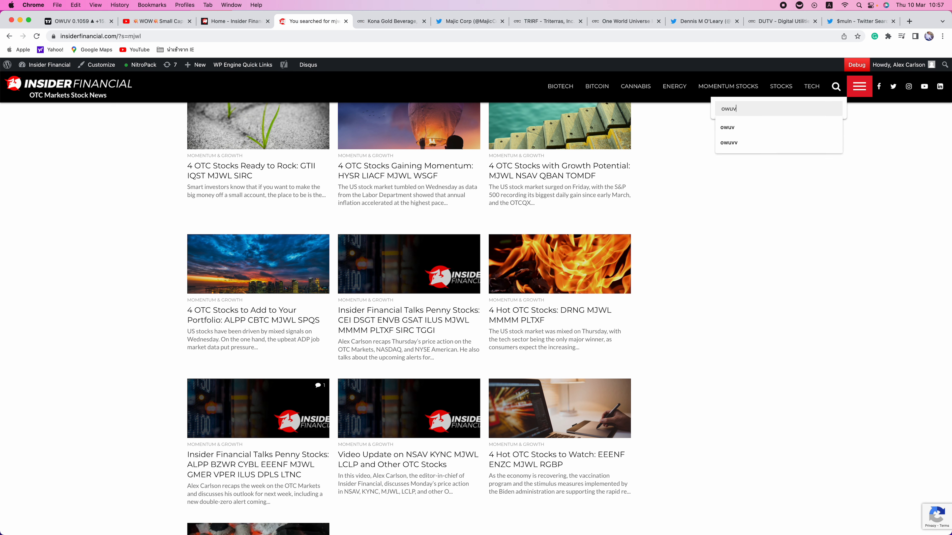
click(255, 316)
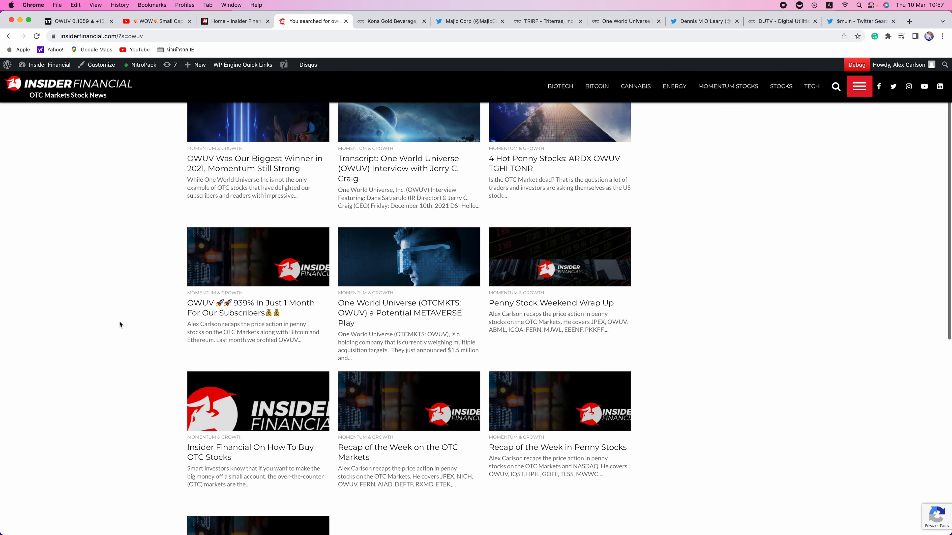
scroll(up, 3)
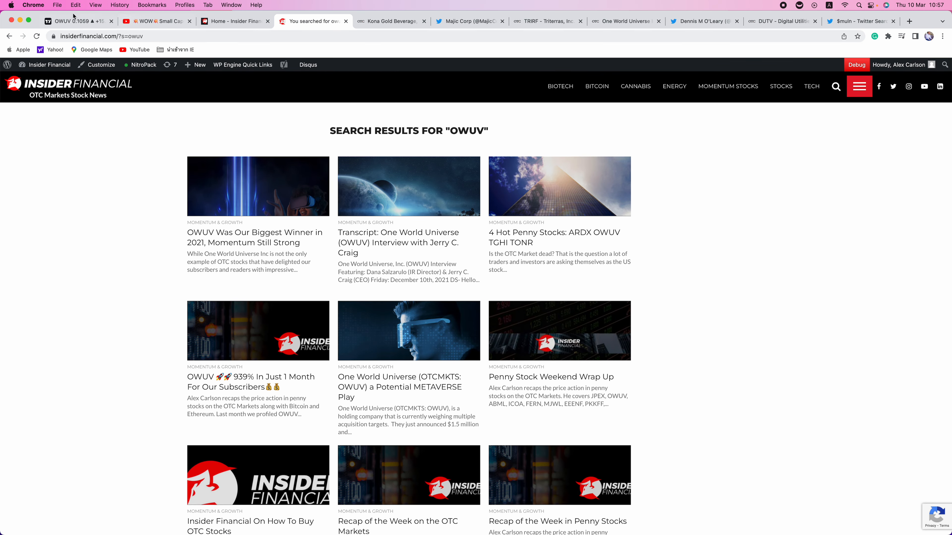
click(625, 20)
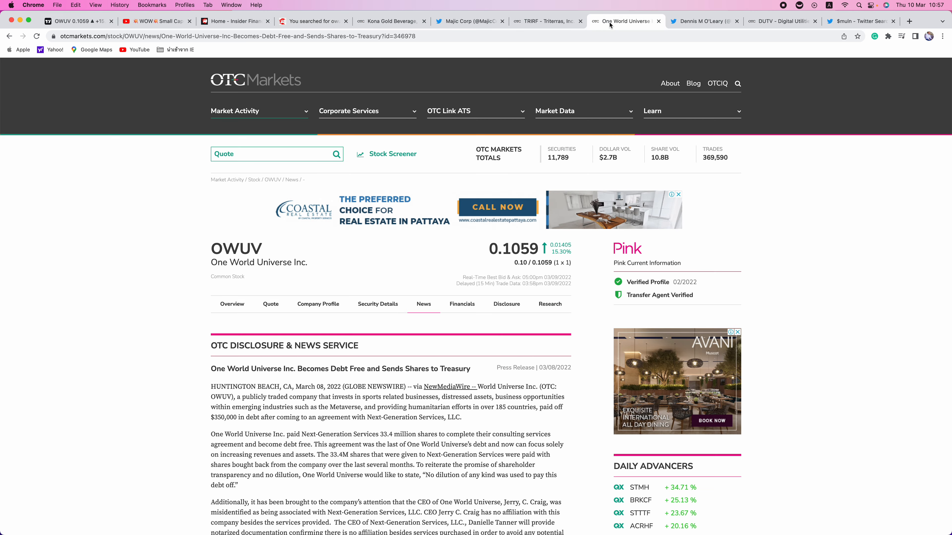
Step: Scroll One World Universe's debt-free release through the share-treasury and contact details
scroll(down, 3)
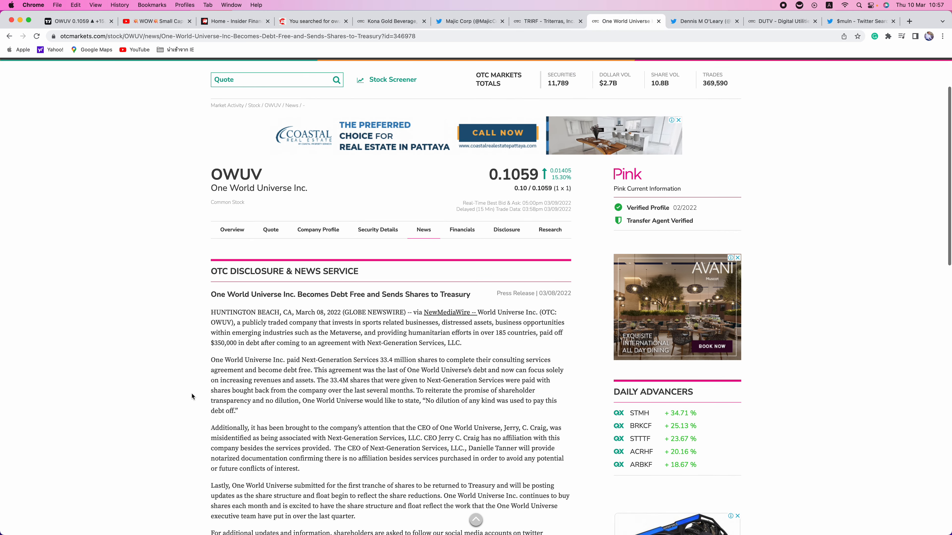
scroll(down, 3)
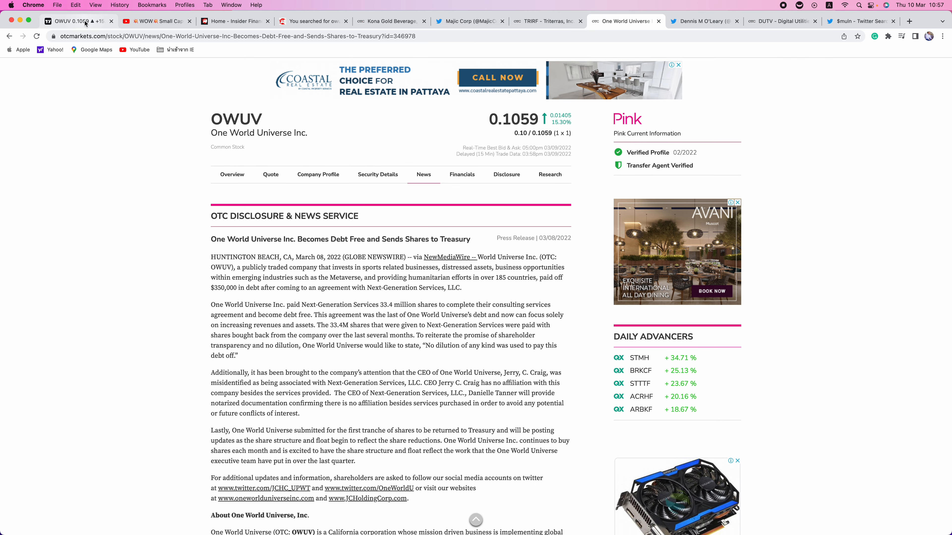
mouse_move(78, 20)
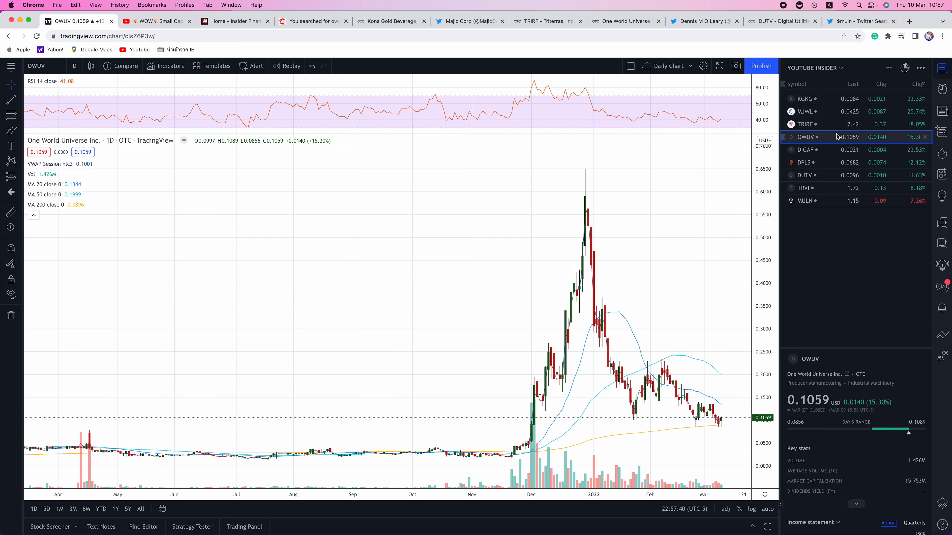
mouse_move(836, 137)
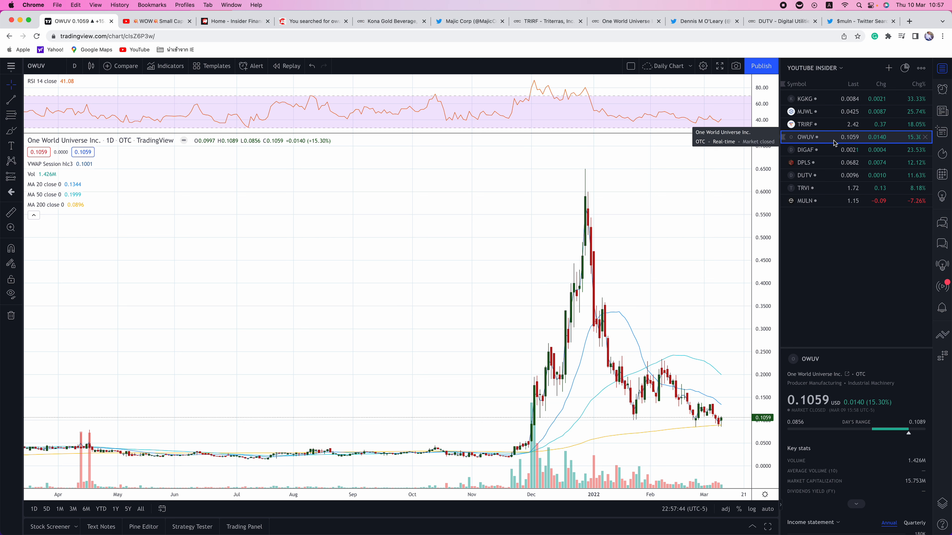
mouse_move(645, 32)
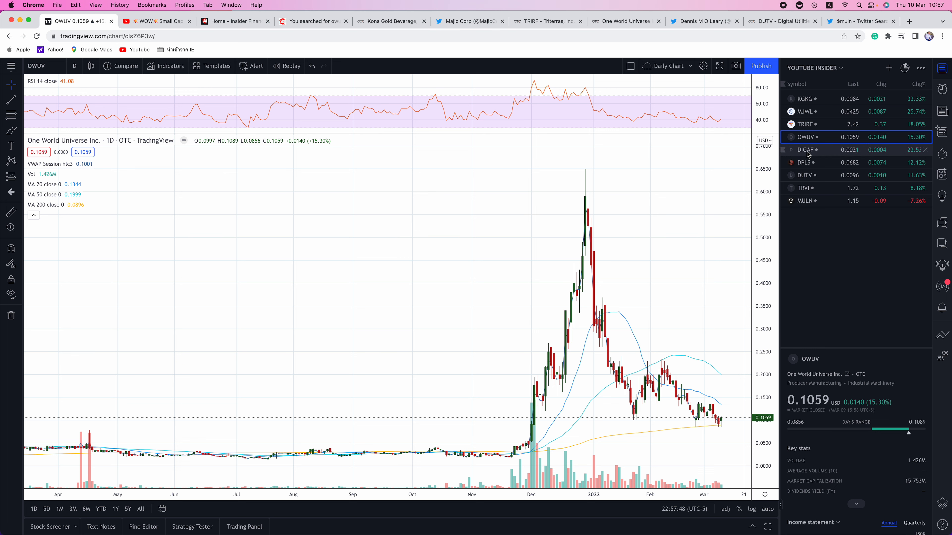
Step: Load the Digatrade Financial (DIGAF) daily chart from the YOUTUBE INSIDER watchlist
click(804, 150)
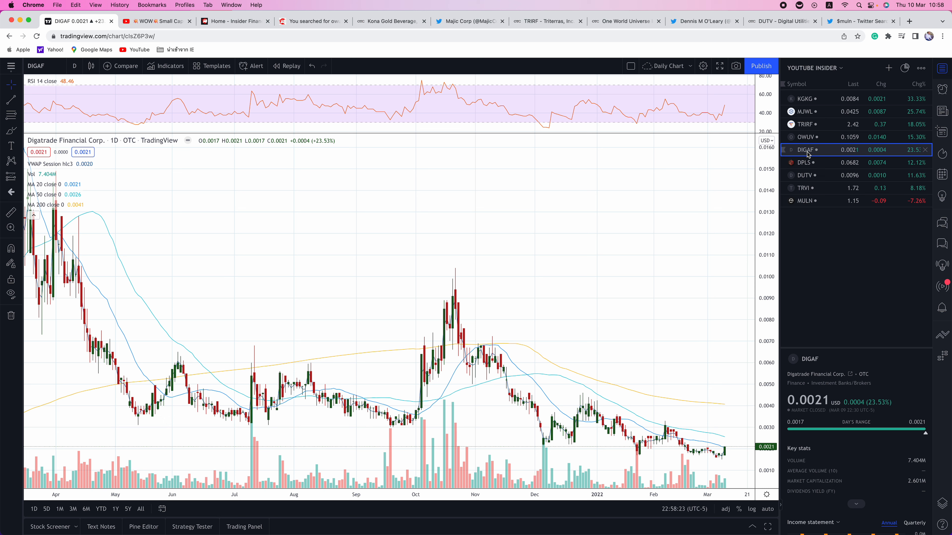
mouse_move(586, 53)
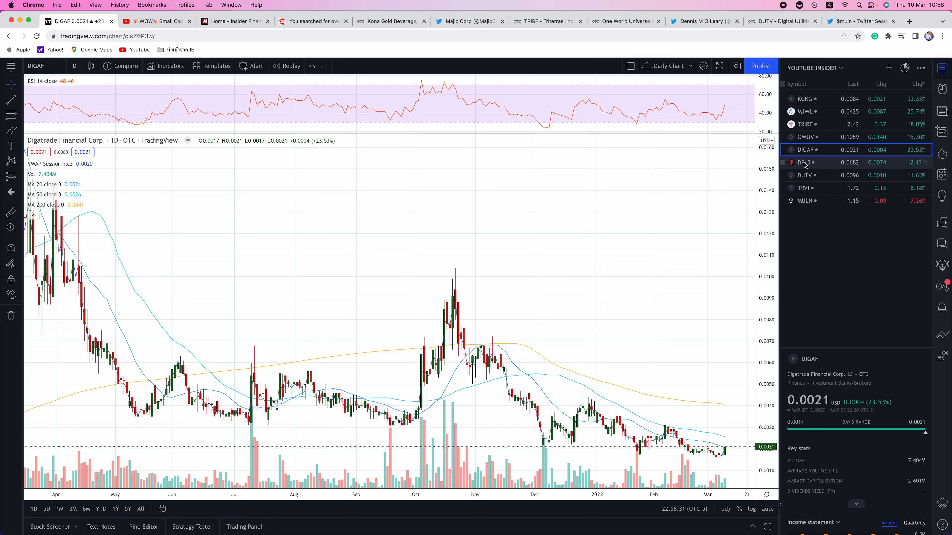
Step: Show the DarkPulse (DPLS) daily chart, then switch to Dennis M O'Leary's Twitter profile
click(804, 163)
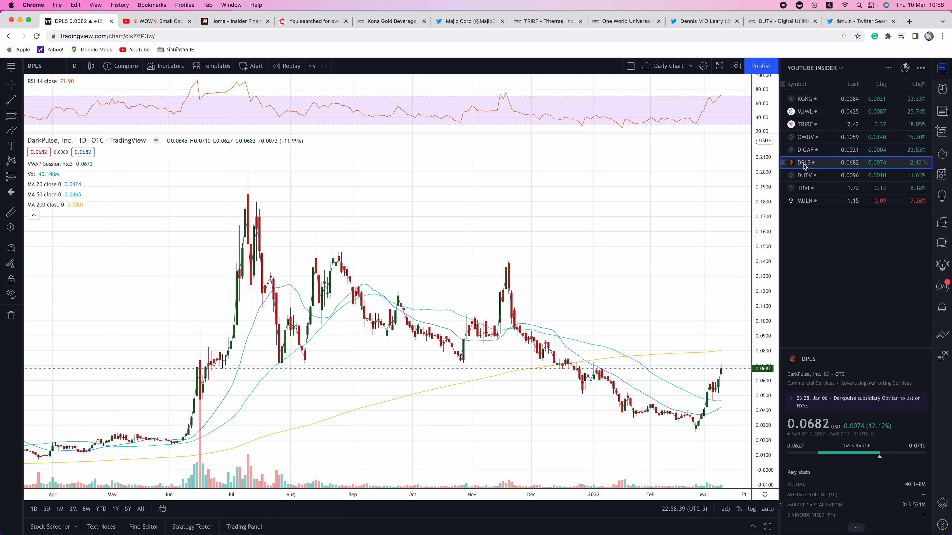
click(704, 22)
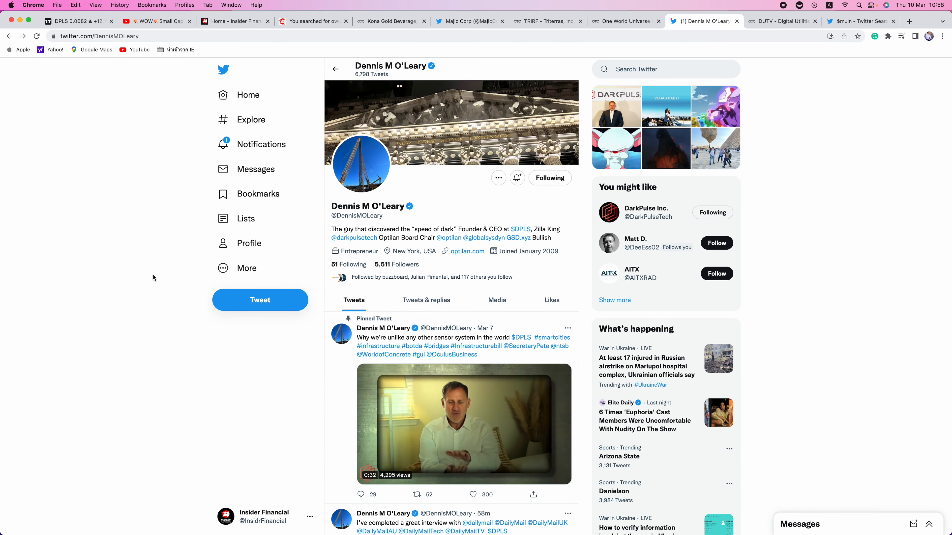
scroll(down, 3)
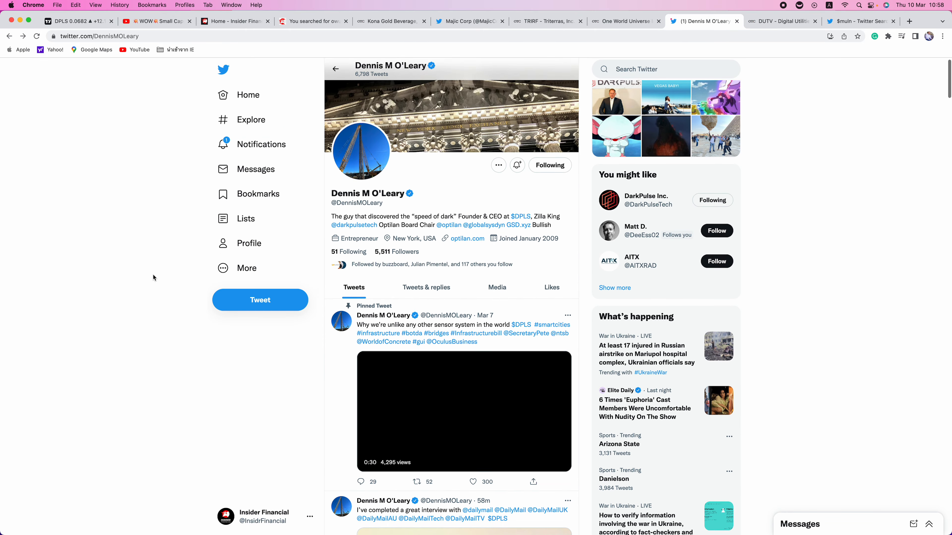
scroll(down, 3)
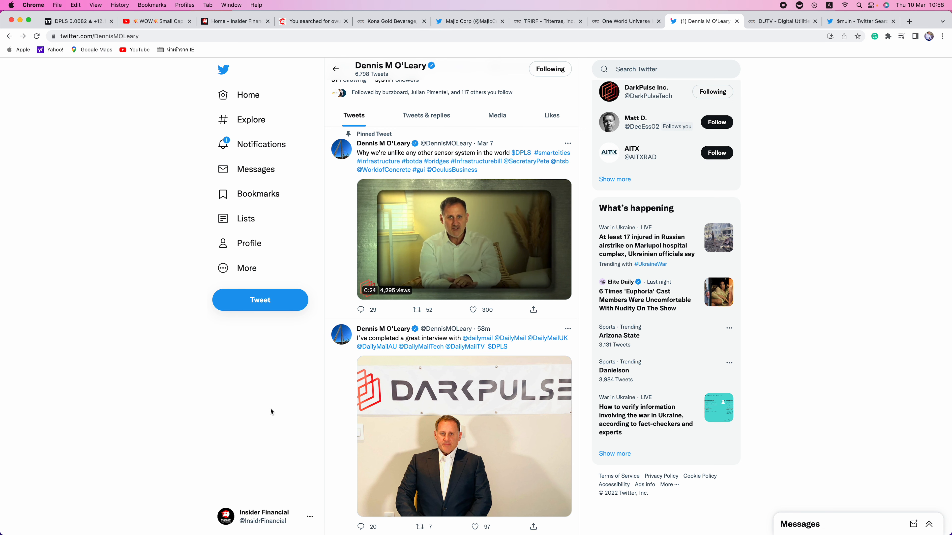
scroll(down, 3)
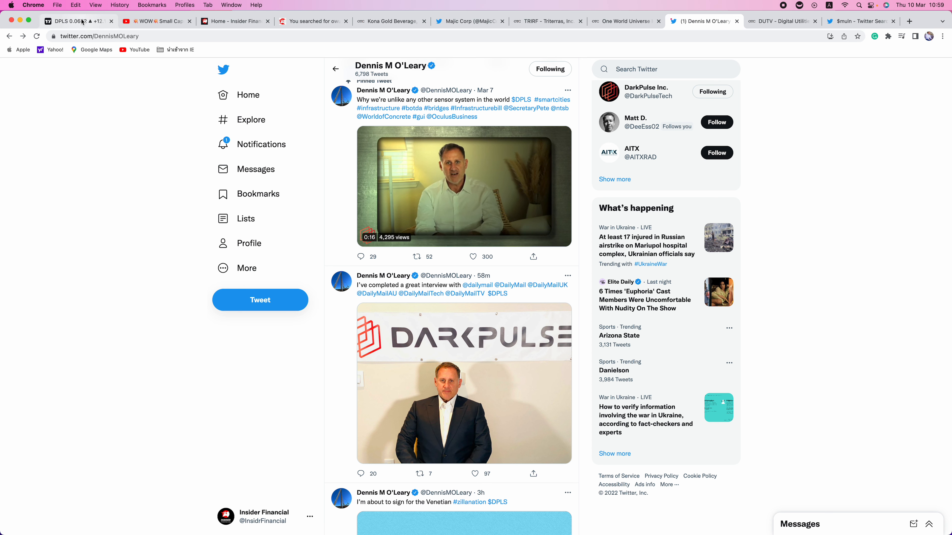
Step: Return to TradingView and show the Digital Utilities Ventures (DUTV) daily chart
click(73, 21)
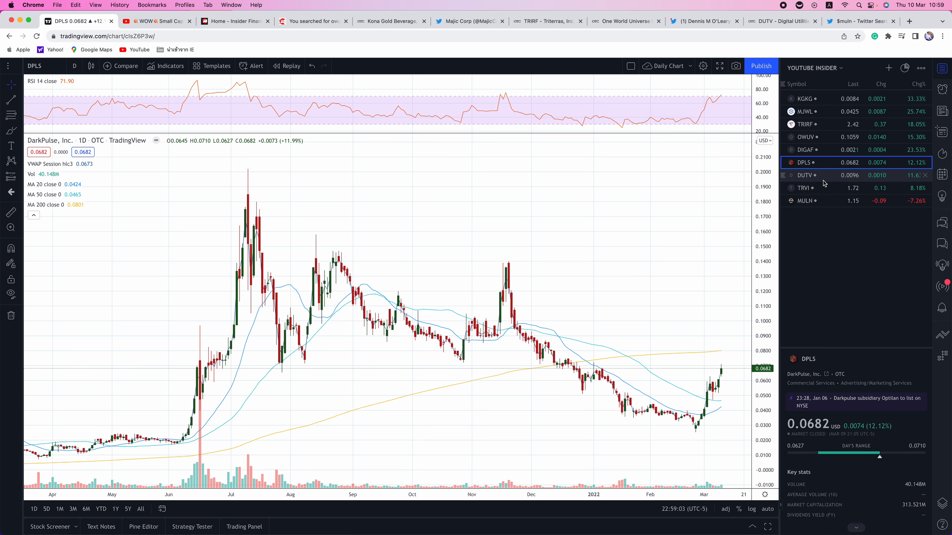
click(805, 176)
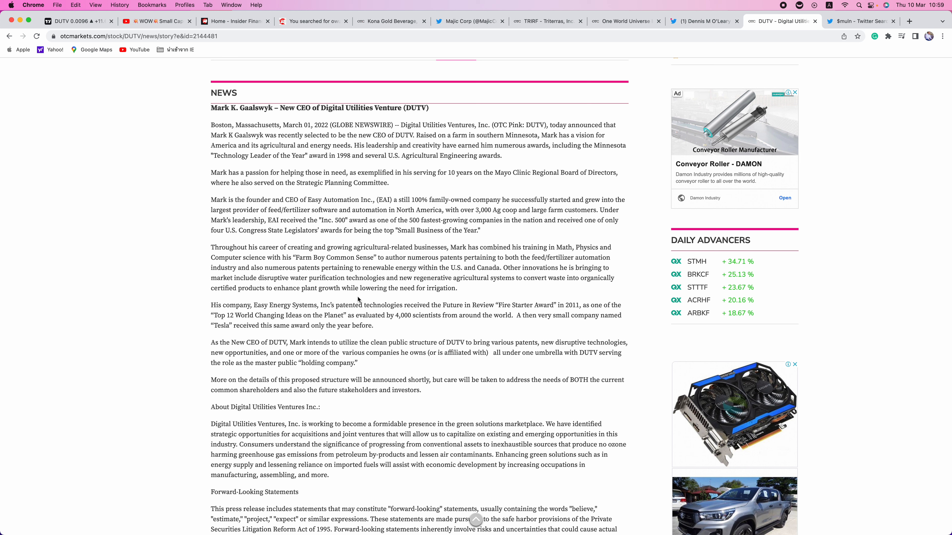
mouse_move(271, 260)
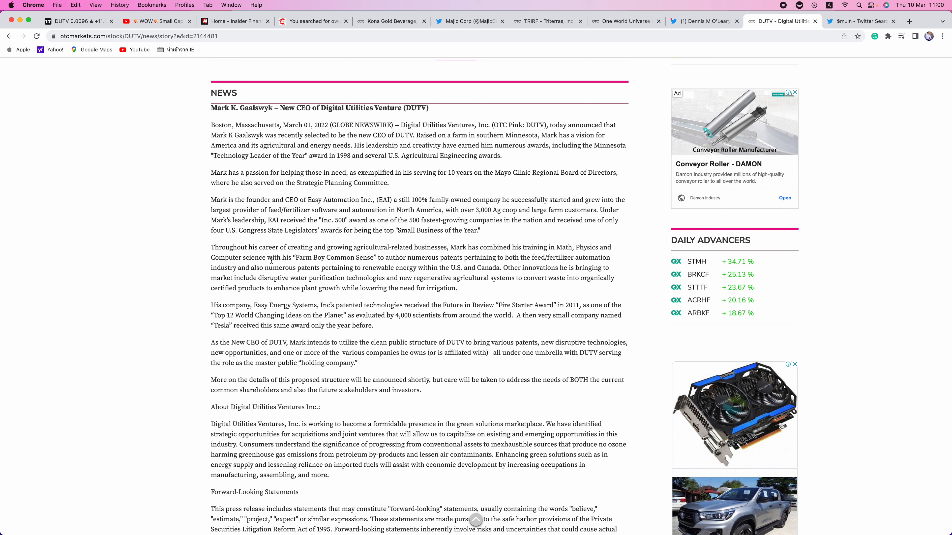
mouse_move(132, 315)
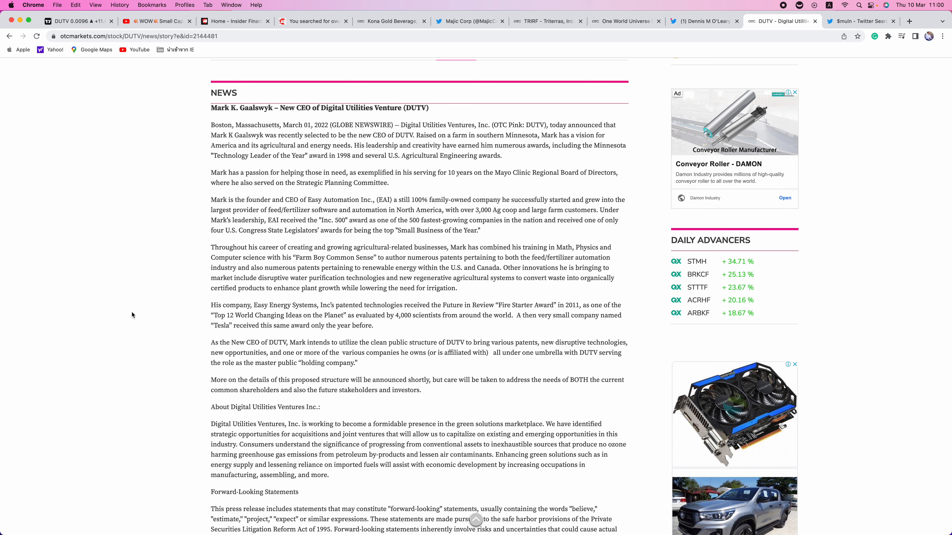
mouse_move(406, 303)
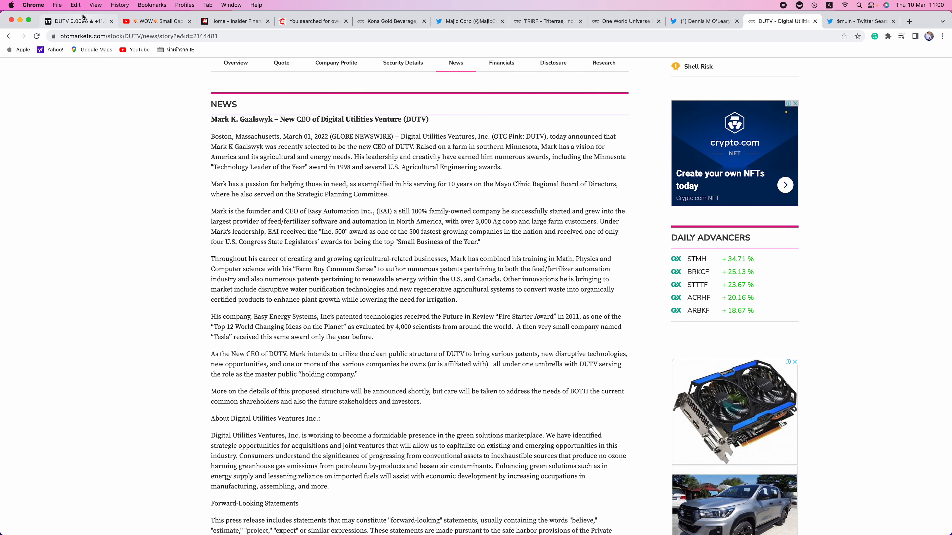
Step: Return to TradingView and show the Trevi Therapeutics (TRVI) daily chart
click(73, 21)
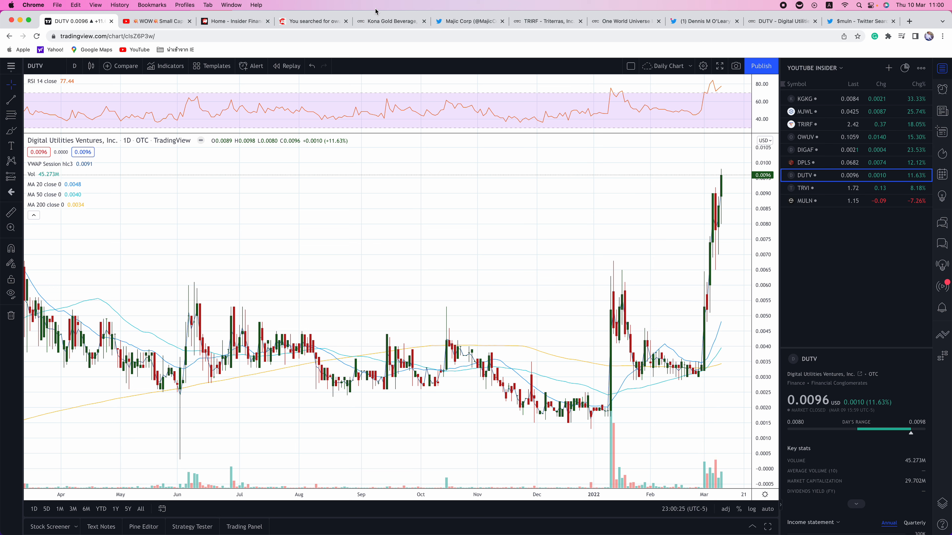
mouse_move(468, 54)
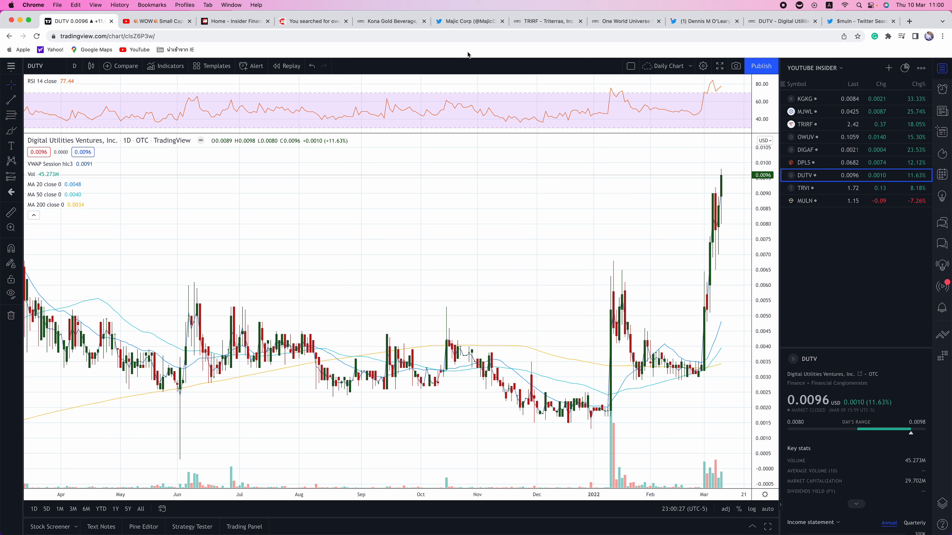
mouse_move(740, 55)
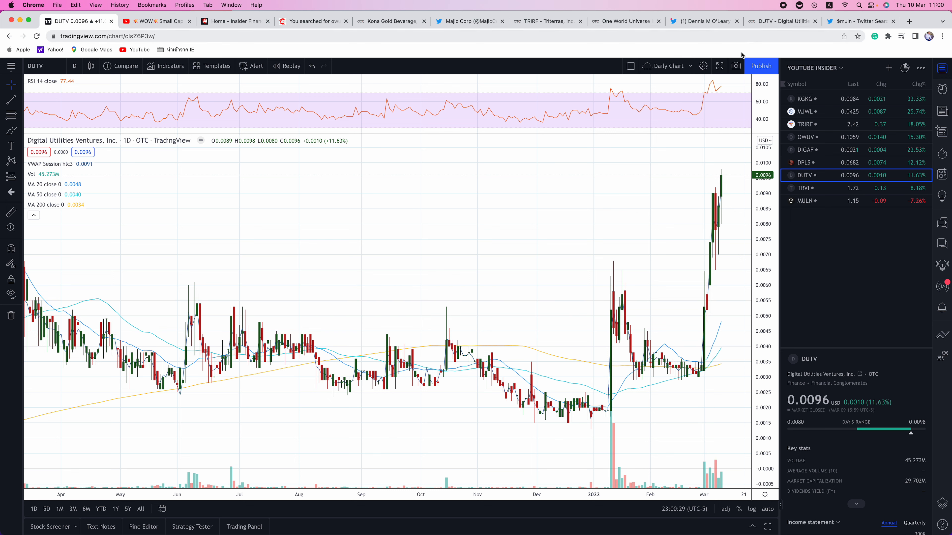
click(804, 188)
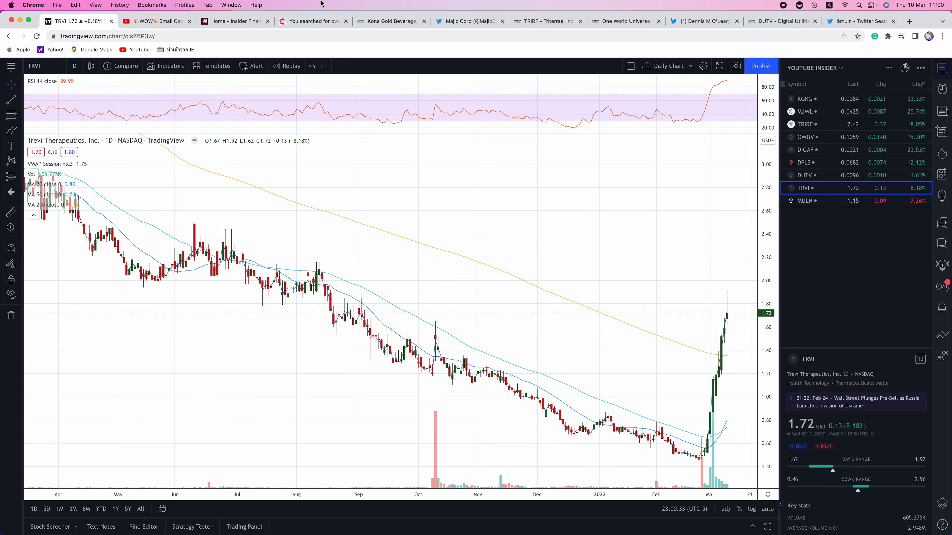
Step: Search Insider Financial's site for 'trvi' articles on Trevi Therapeutics
click(313, 21)
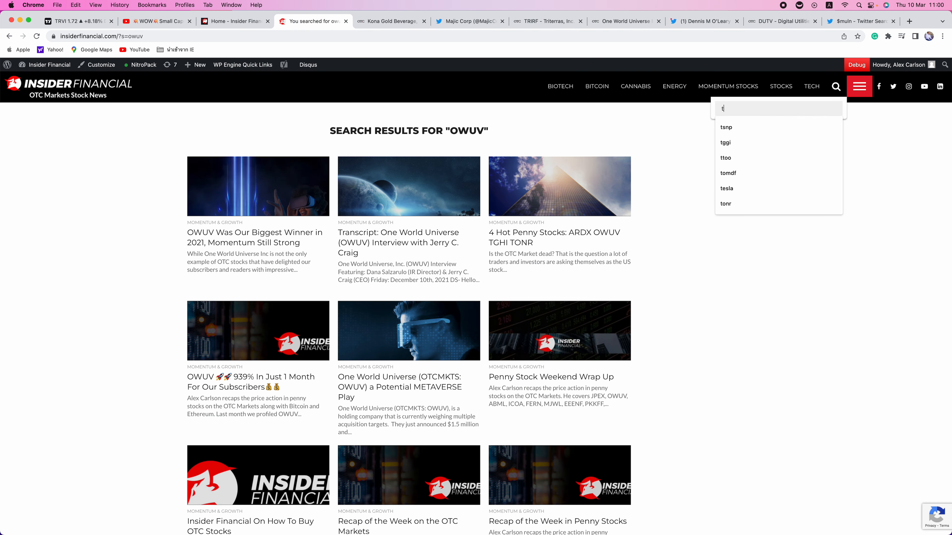
text(rvi)
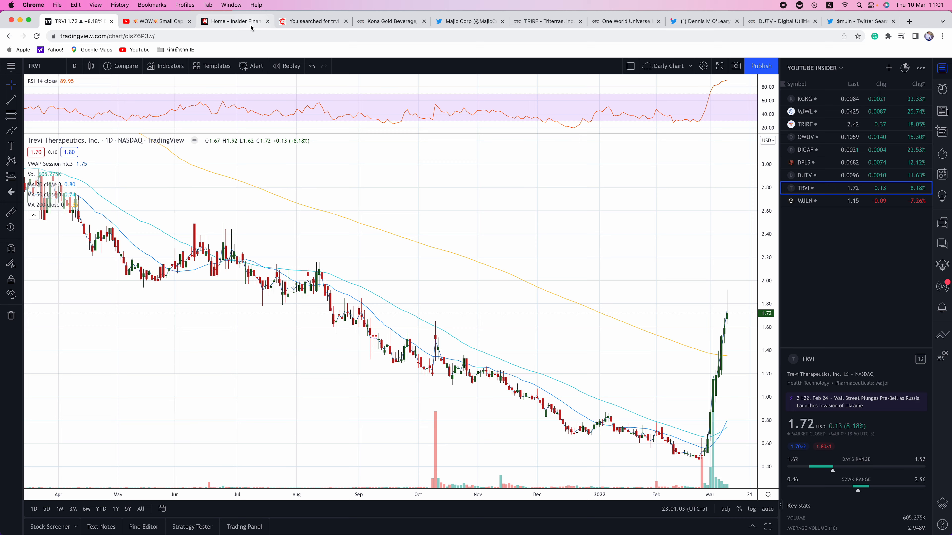
Step: Glance at the signup page, then show the Mullen Automotive (MULN) daily chart in TradingView
click(234, 21)
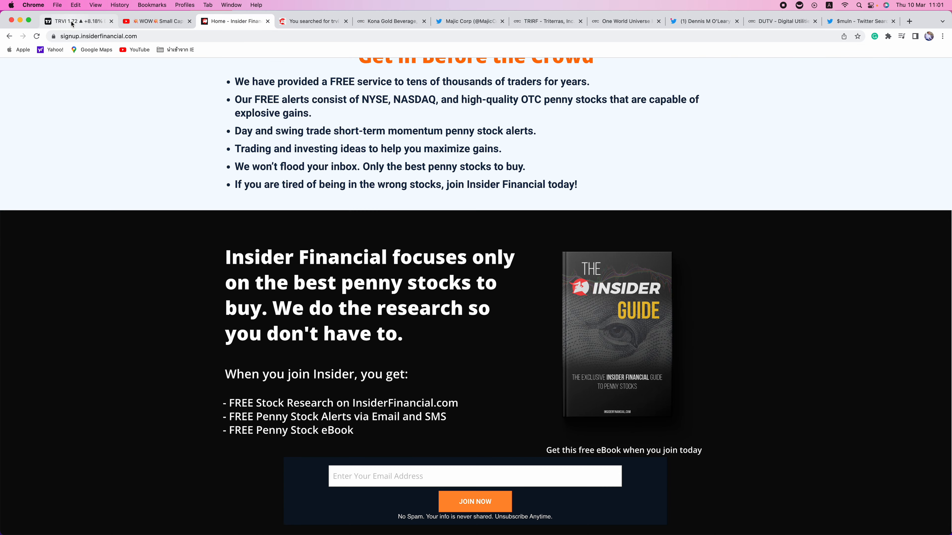
click(77, 21)
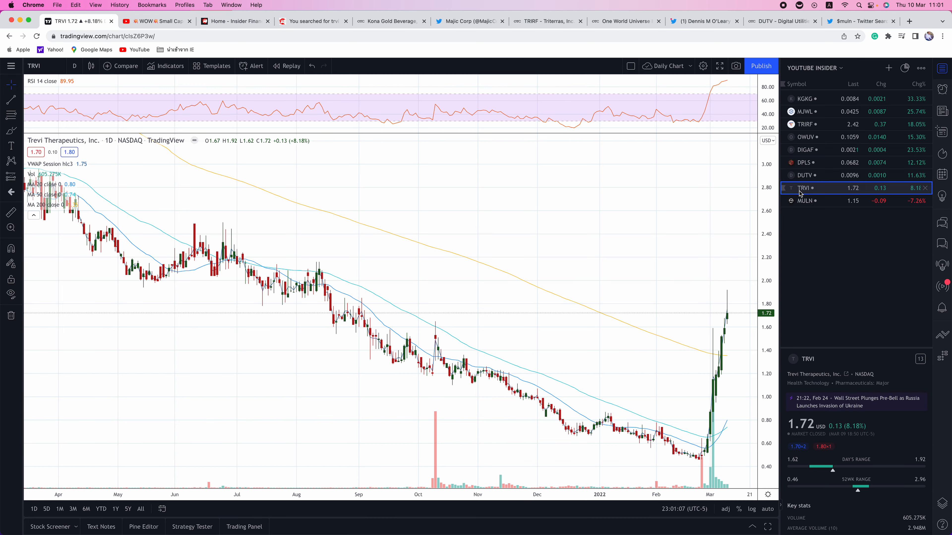
click(808, 201)
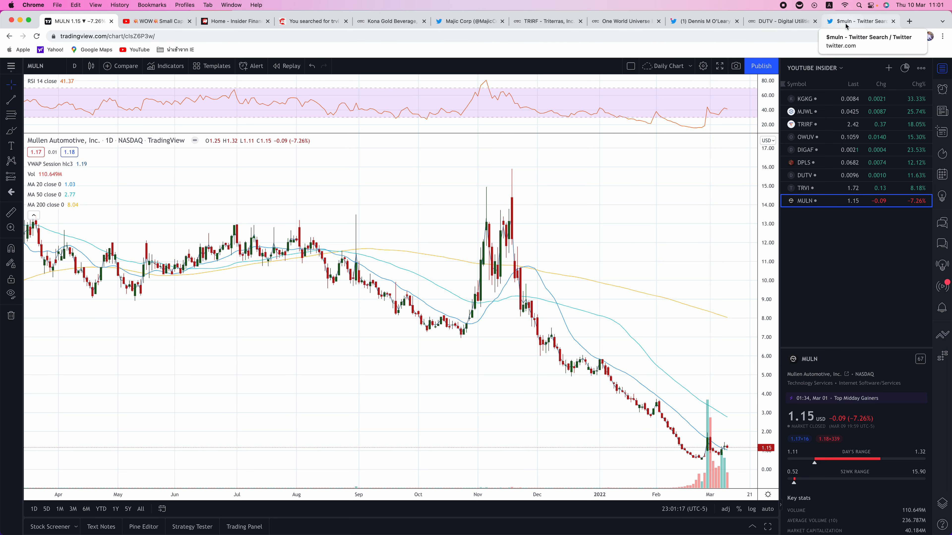
Step: Review the $muln Twitter search results, then return to the MULN chart
click(857, 21)
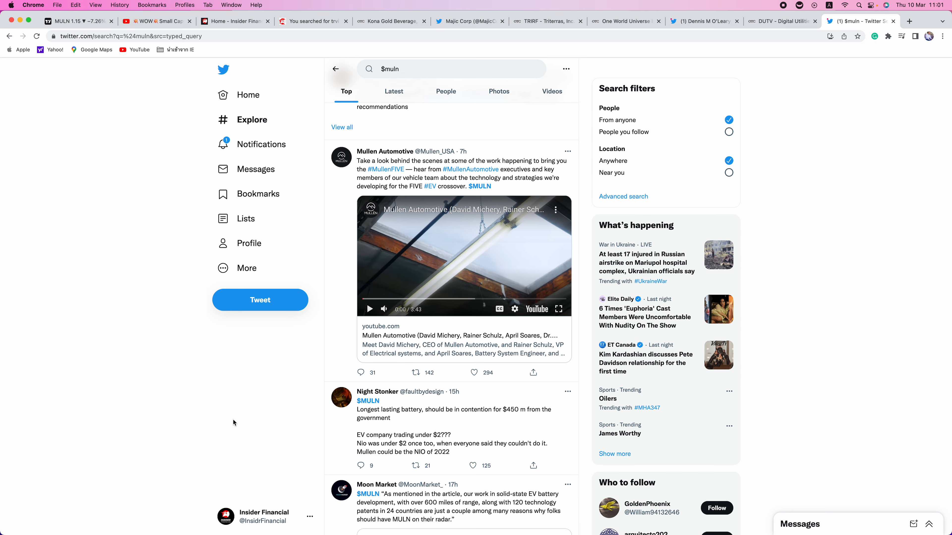
mouse_move(80, 20)
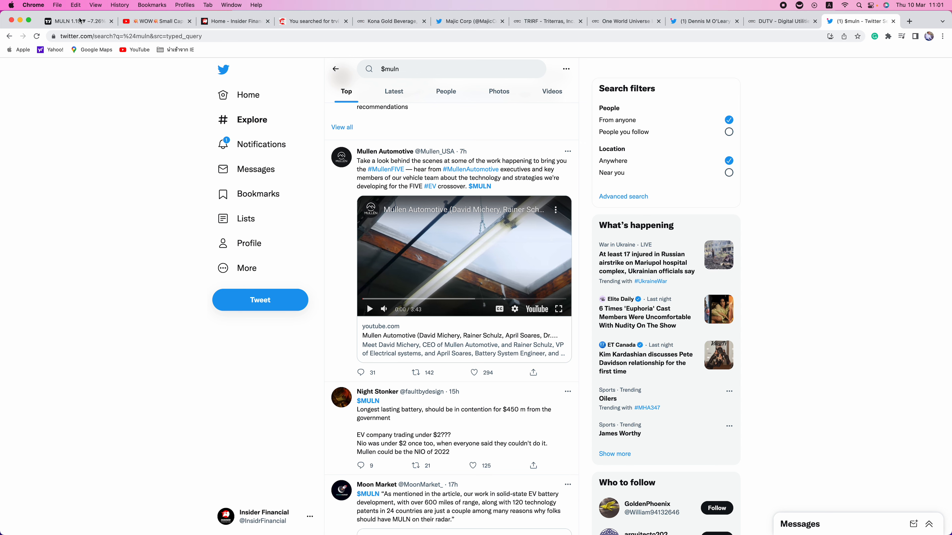
click(67, 21)
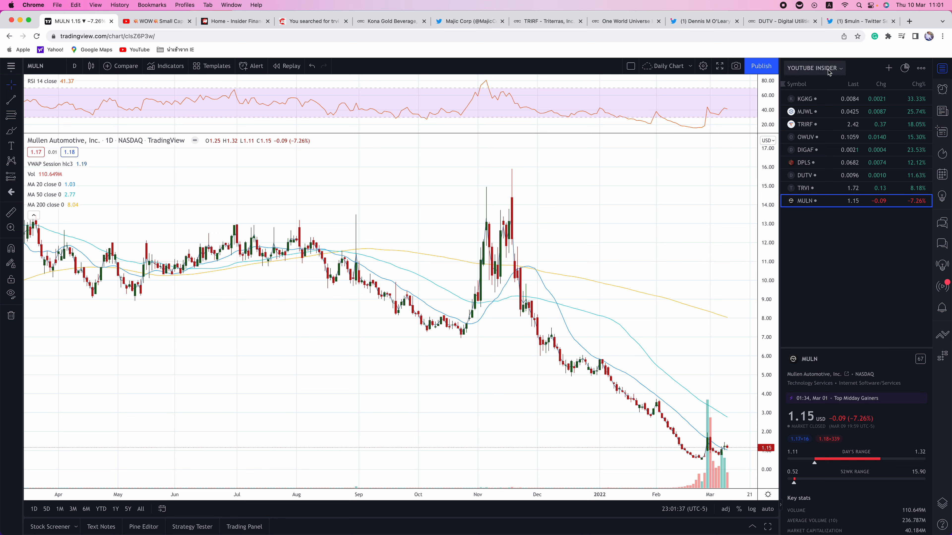
mouse_move(803, 53)
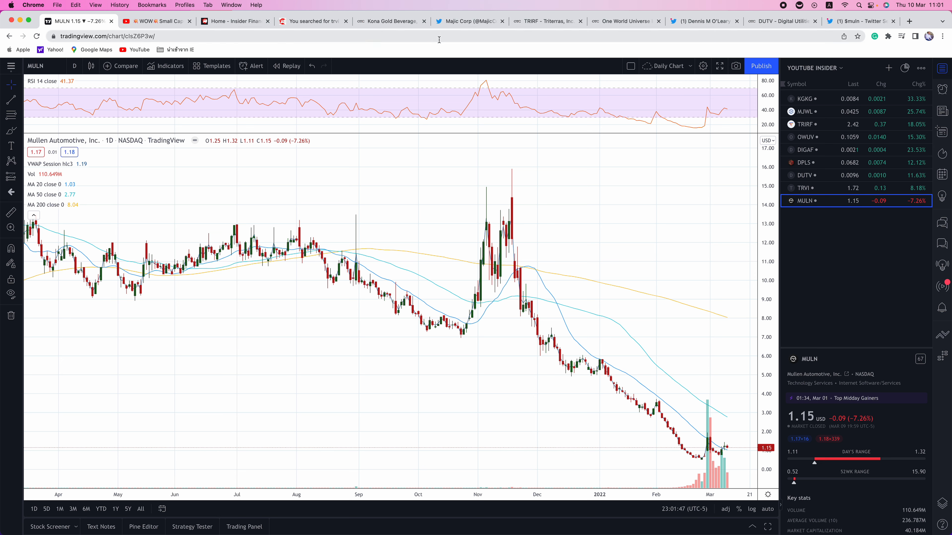
mouse_move(437, 55)
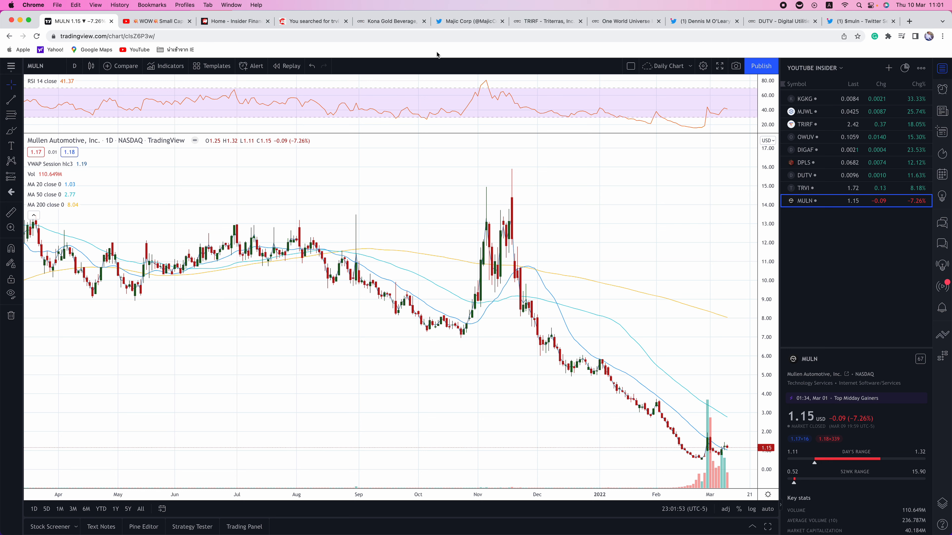
Step: Finish on the Insider Financial penny-stock signup page with the free ebook offer
click(235, 20)
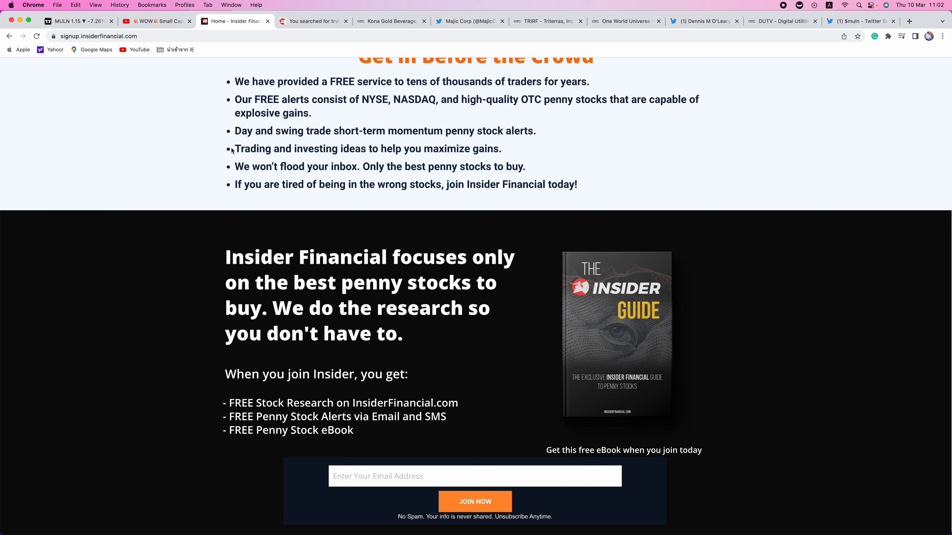
scroll(down, 3)
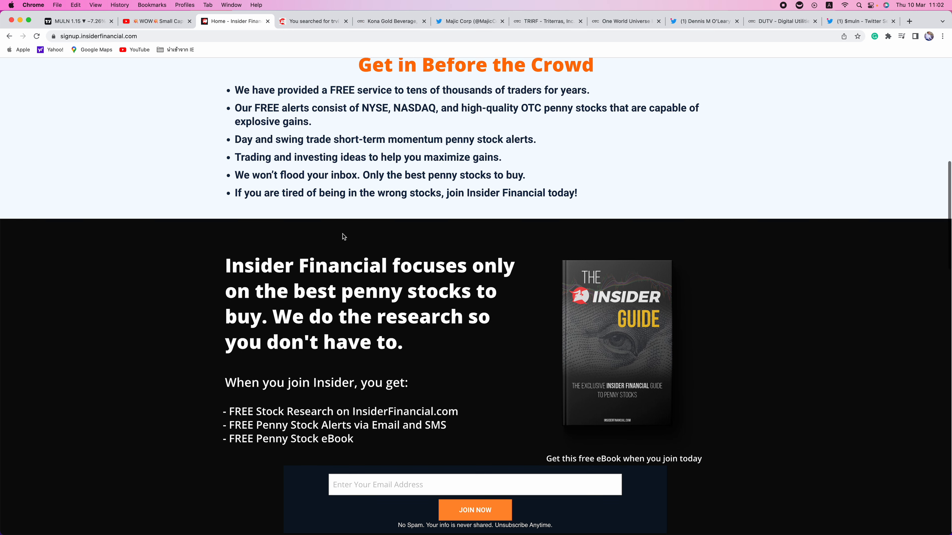
scroll(up, 3)
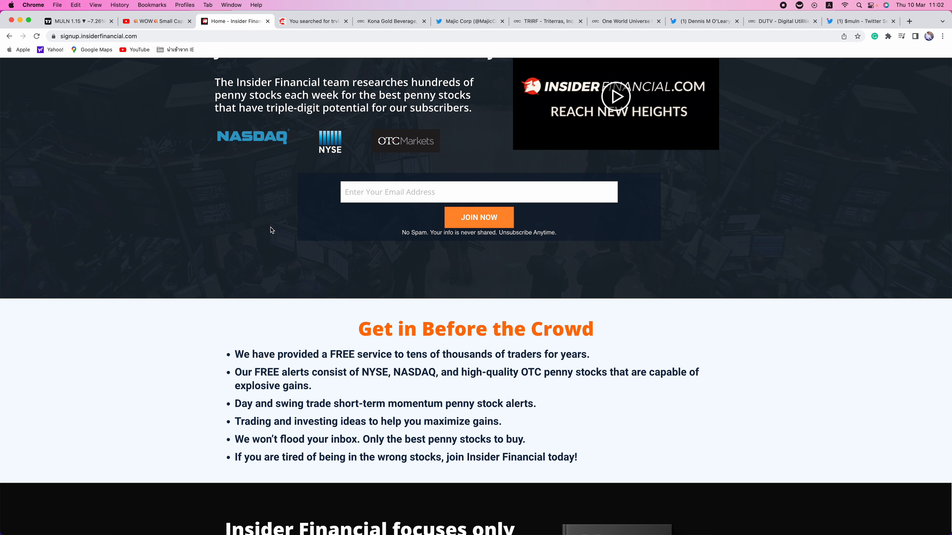
mouse_move(267, 219)
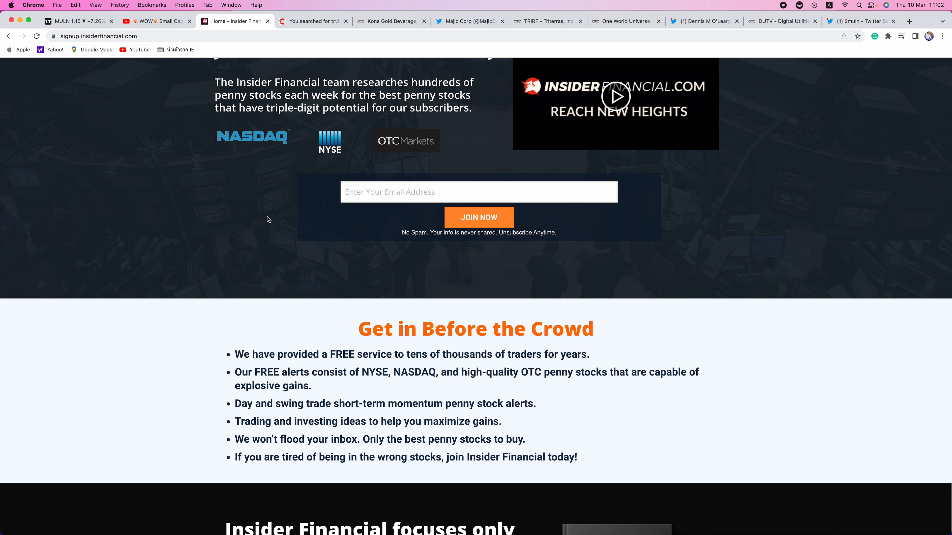
mouse_move(754, 126)
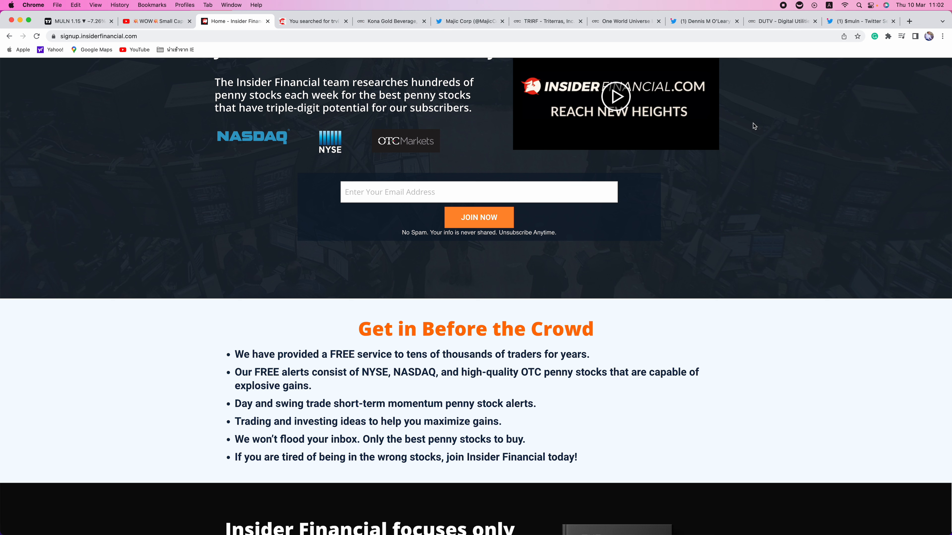
mouse_move(783, 9)
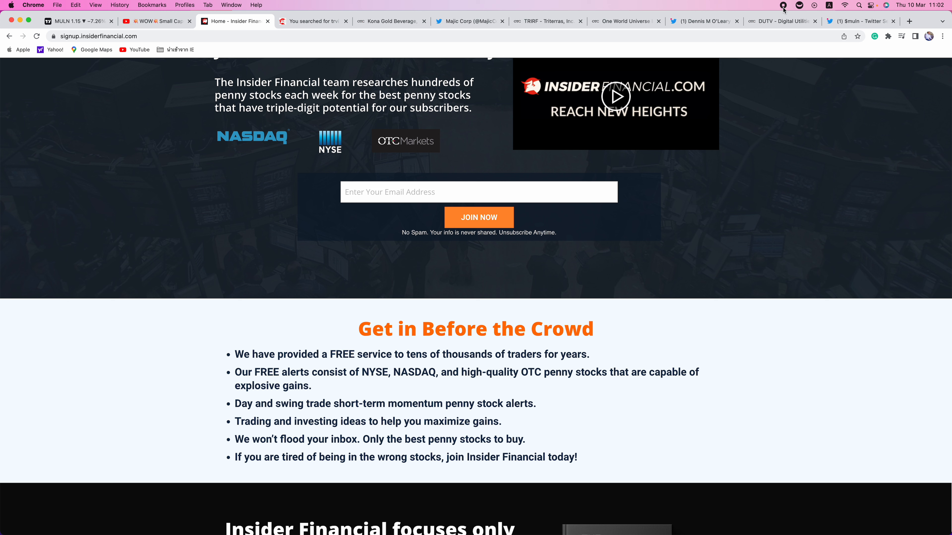